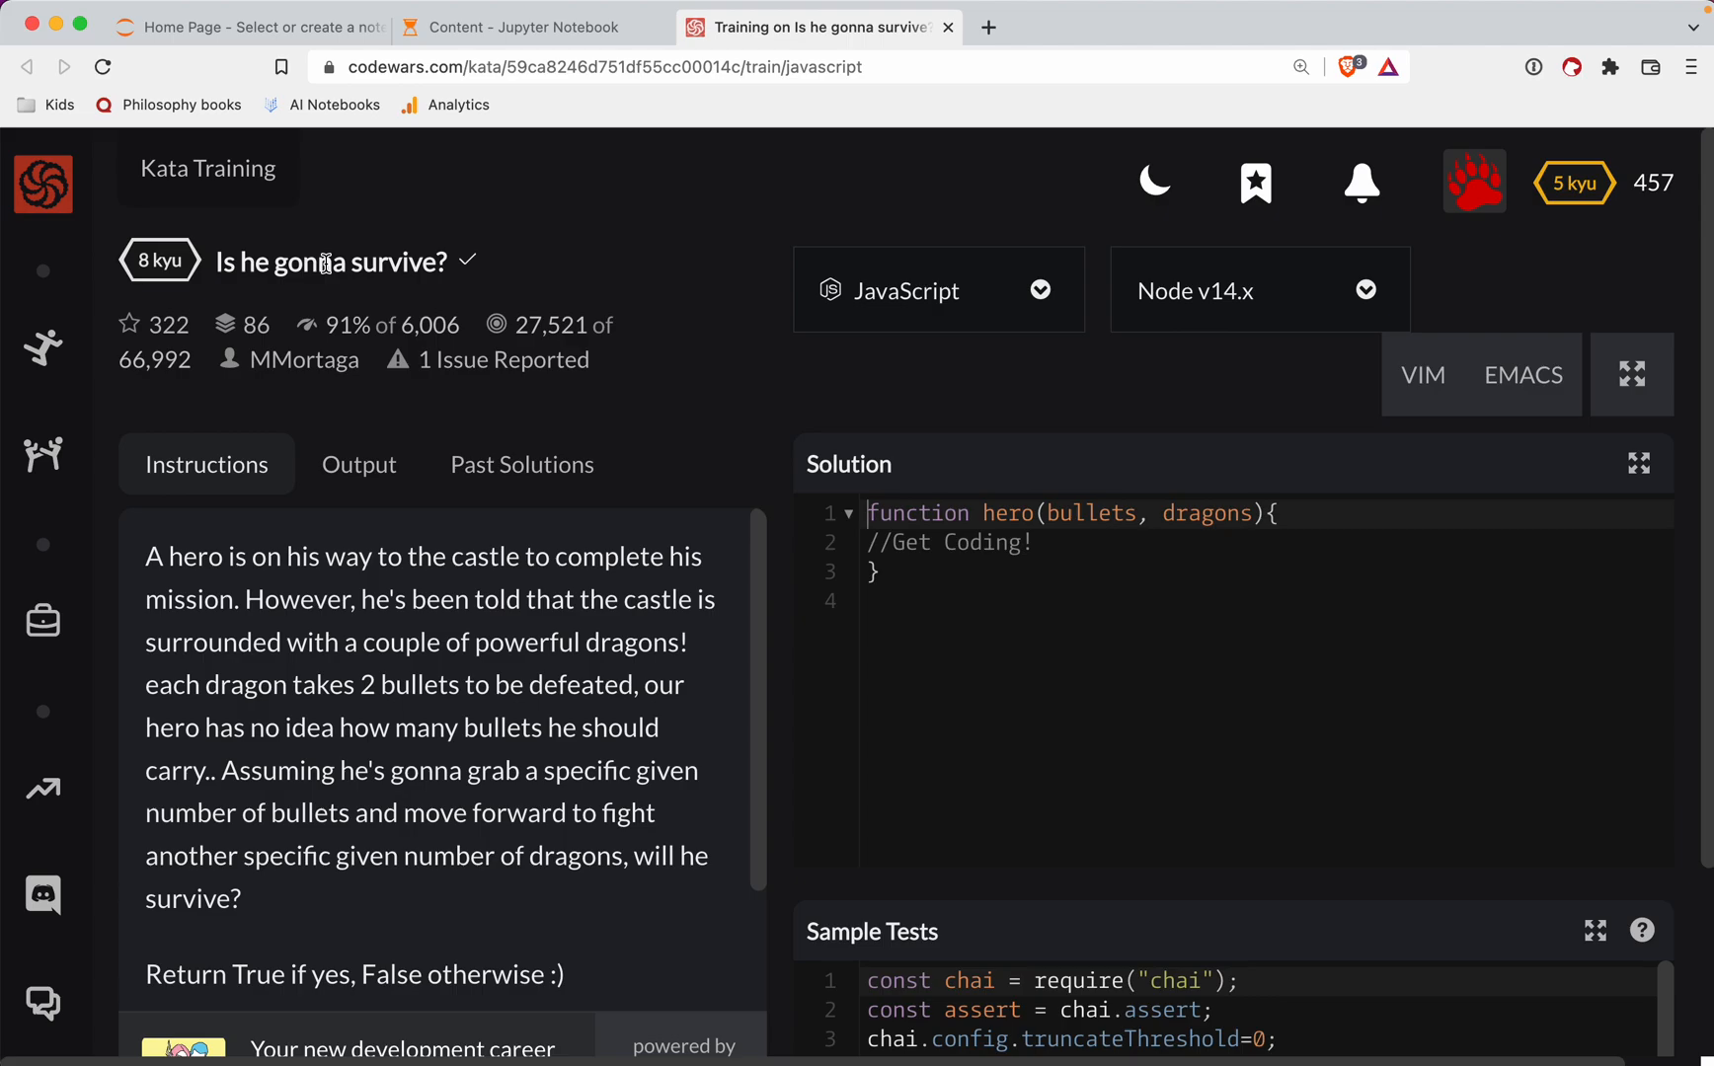
Open and close the site navigation sidebar, then scroll through the kata page
{"action": "left_click", "coordinate": [42, 183]}
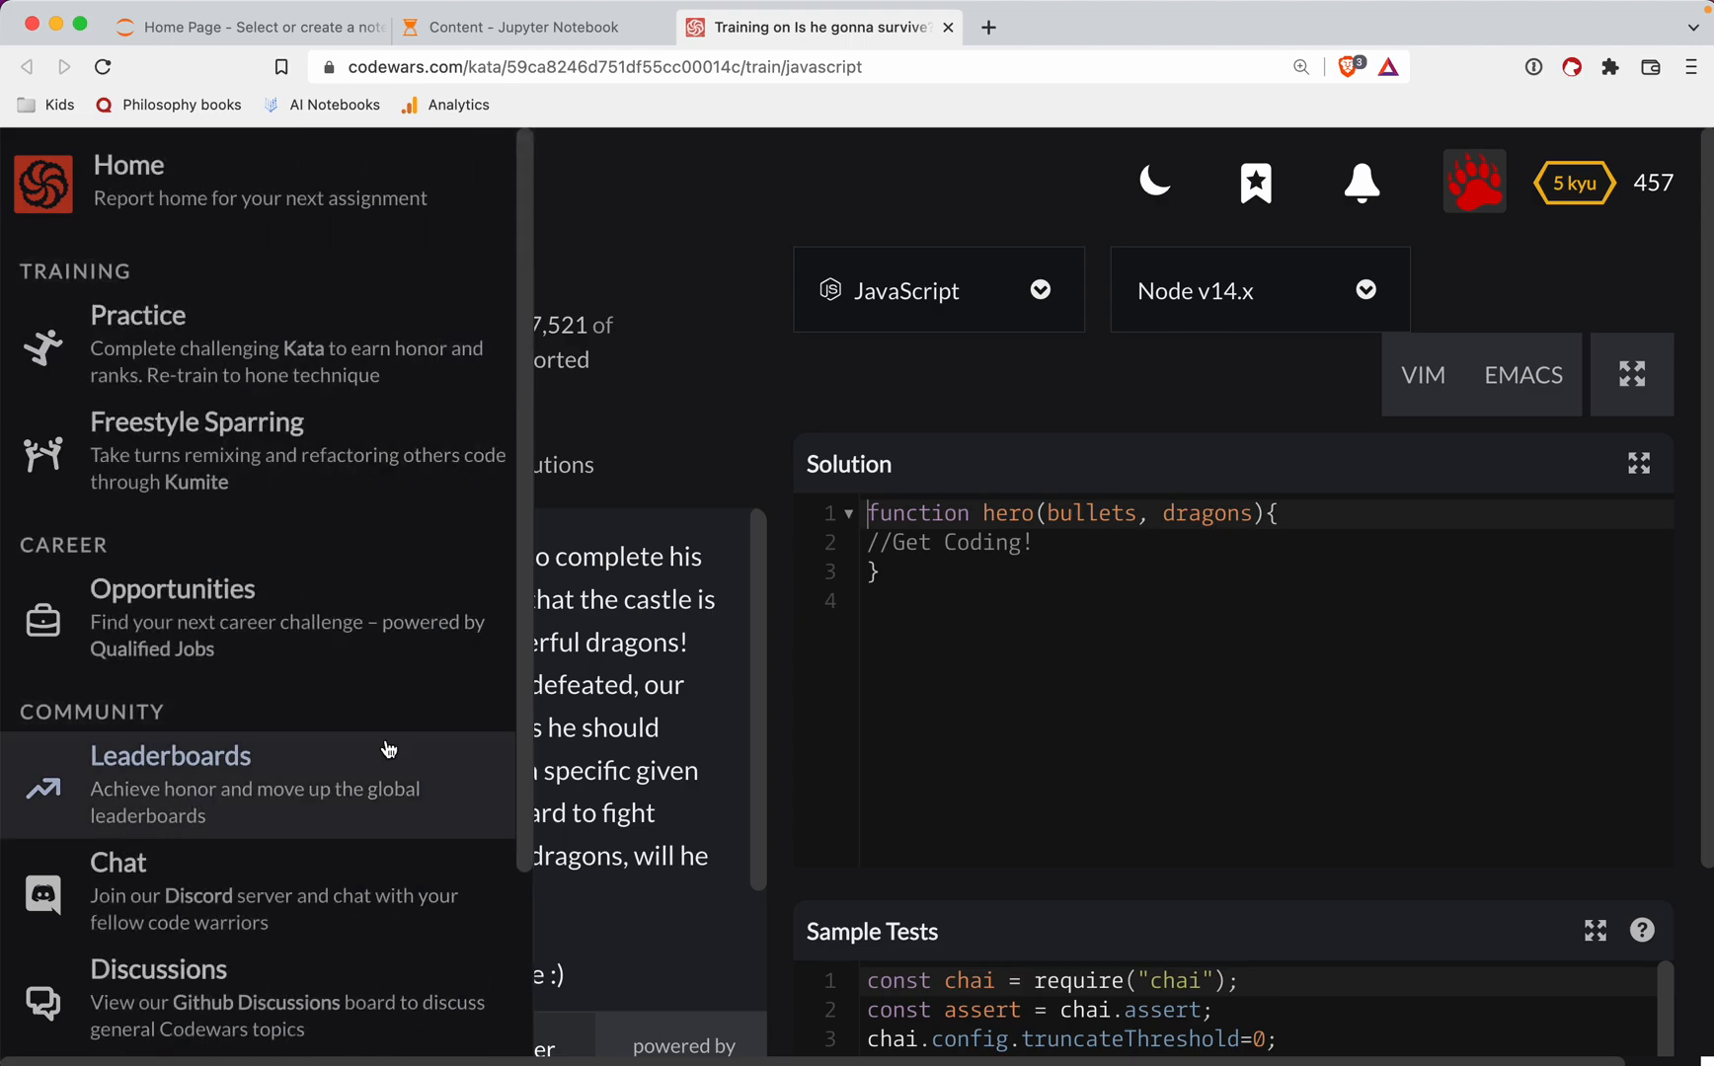
{"action": "left_click", "coordinate": [780, 364]}
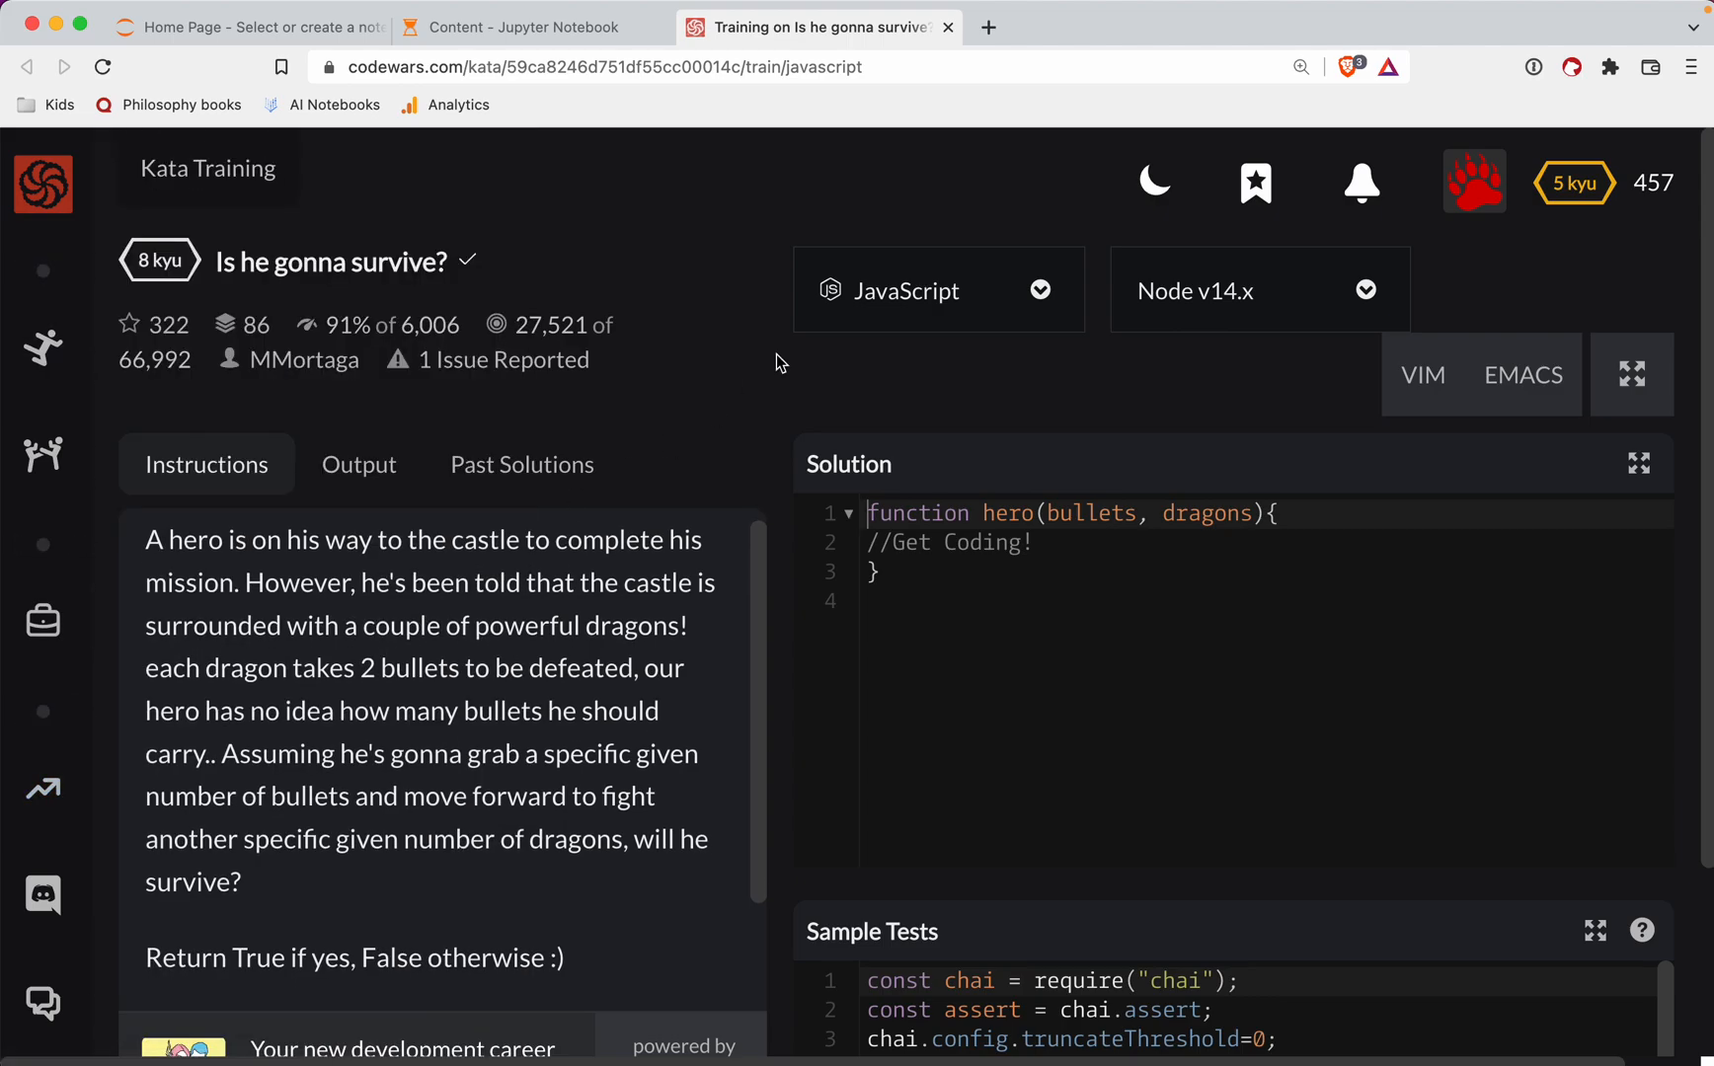
{"action": "scroll", "scroll_direction": "down", "scroll_amount": 3}
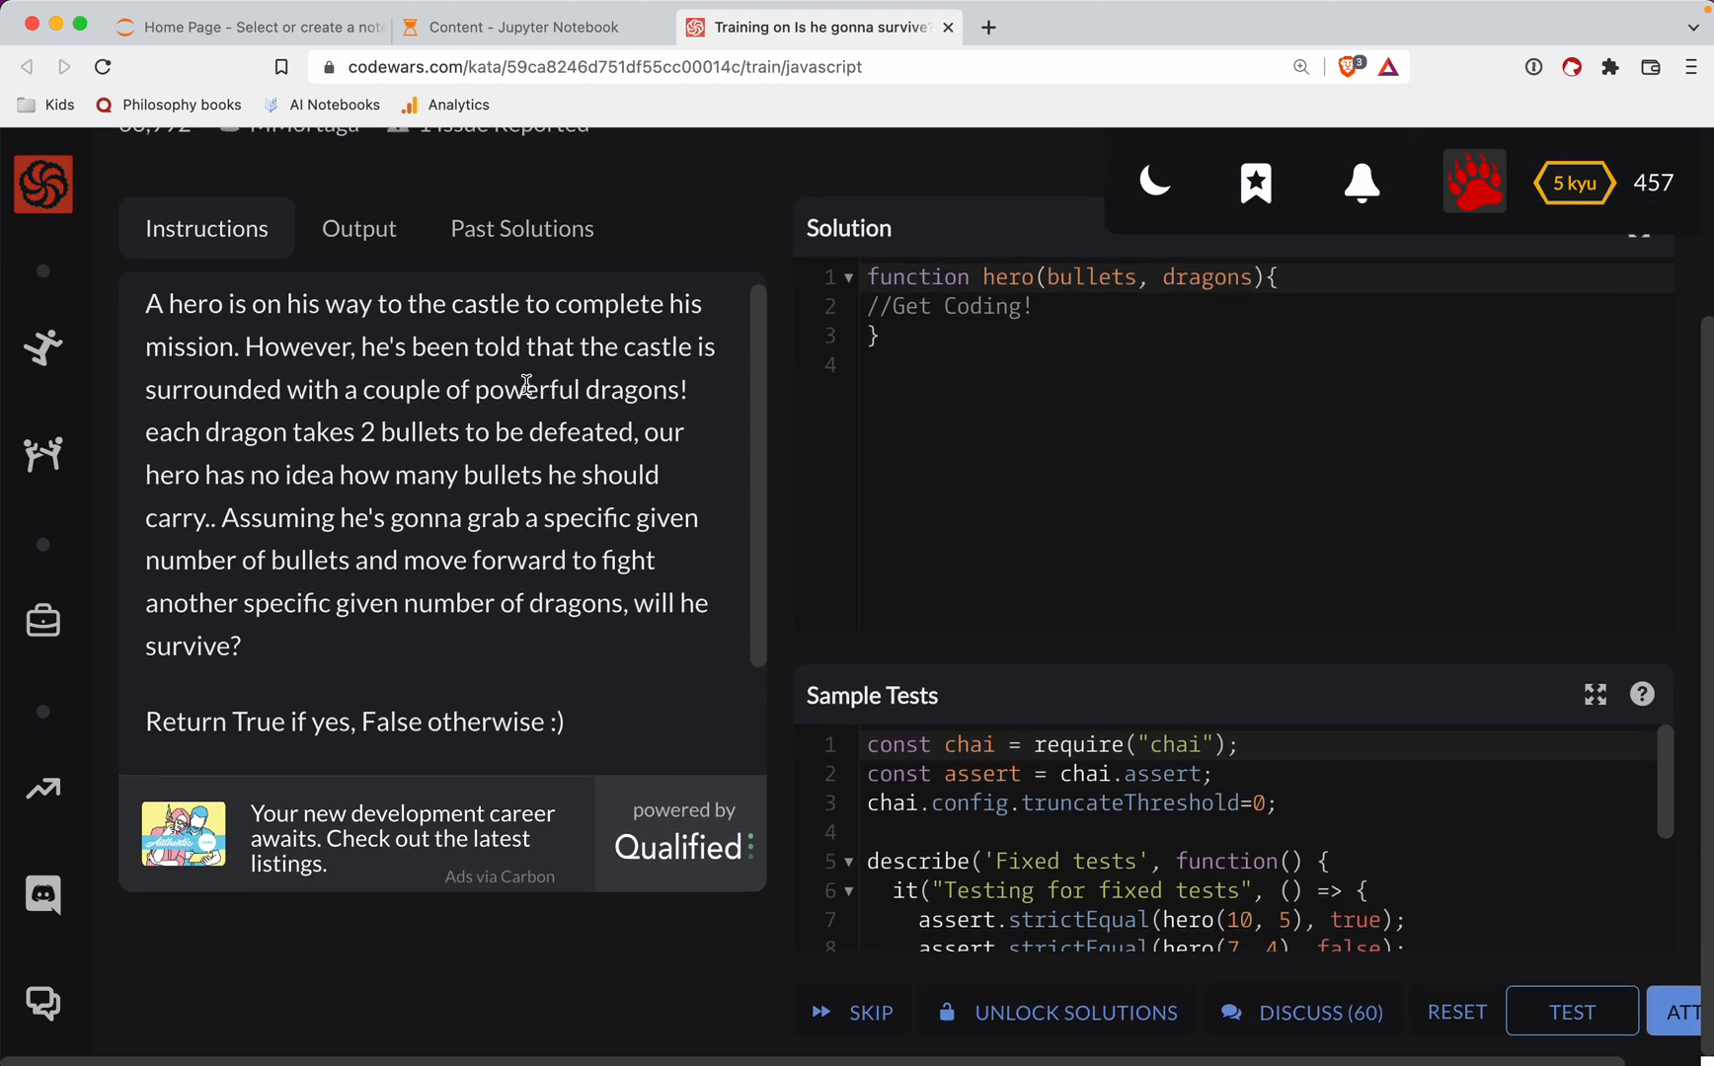
{"action": "mouse_move", "coordinate": [374, 421]}
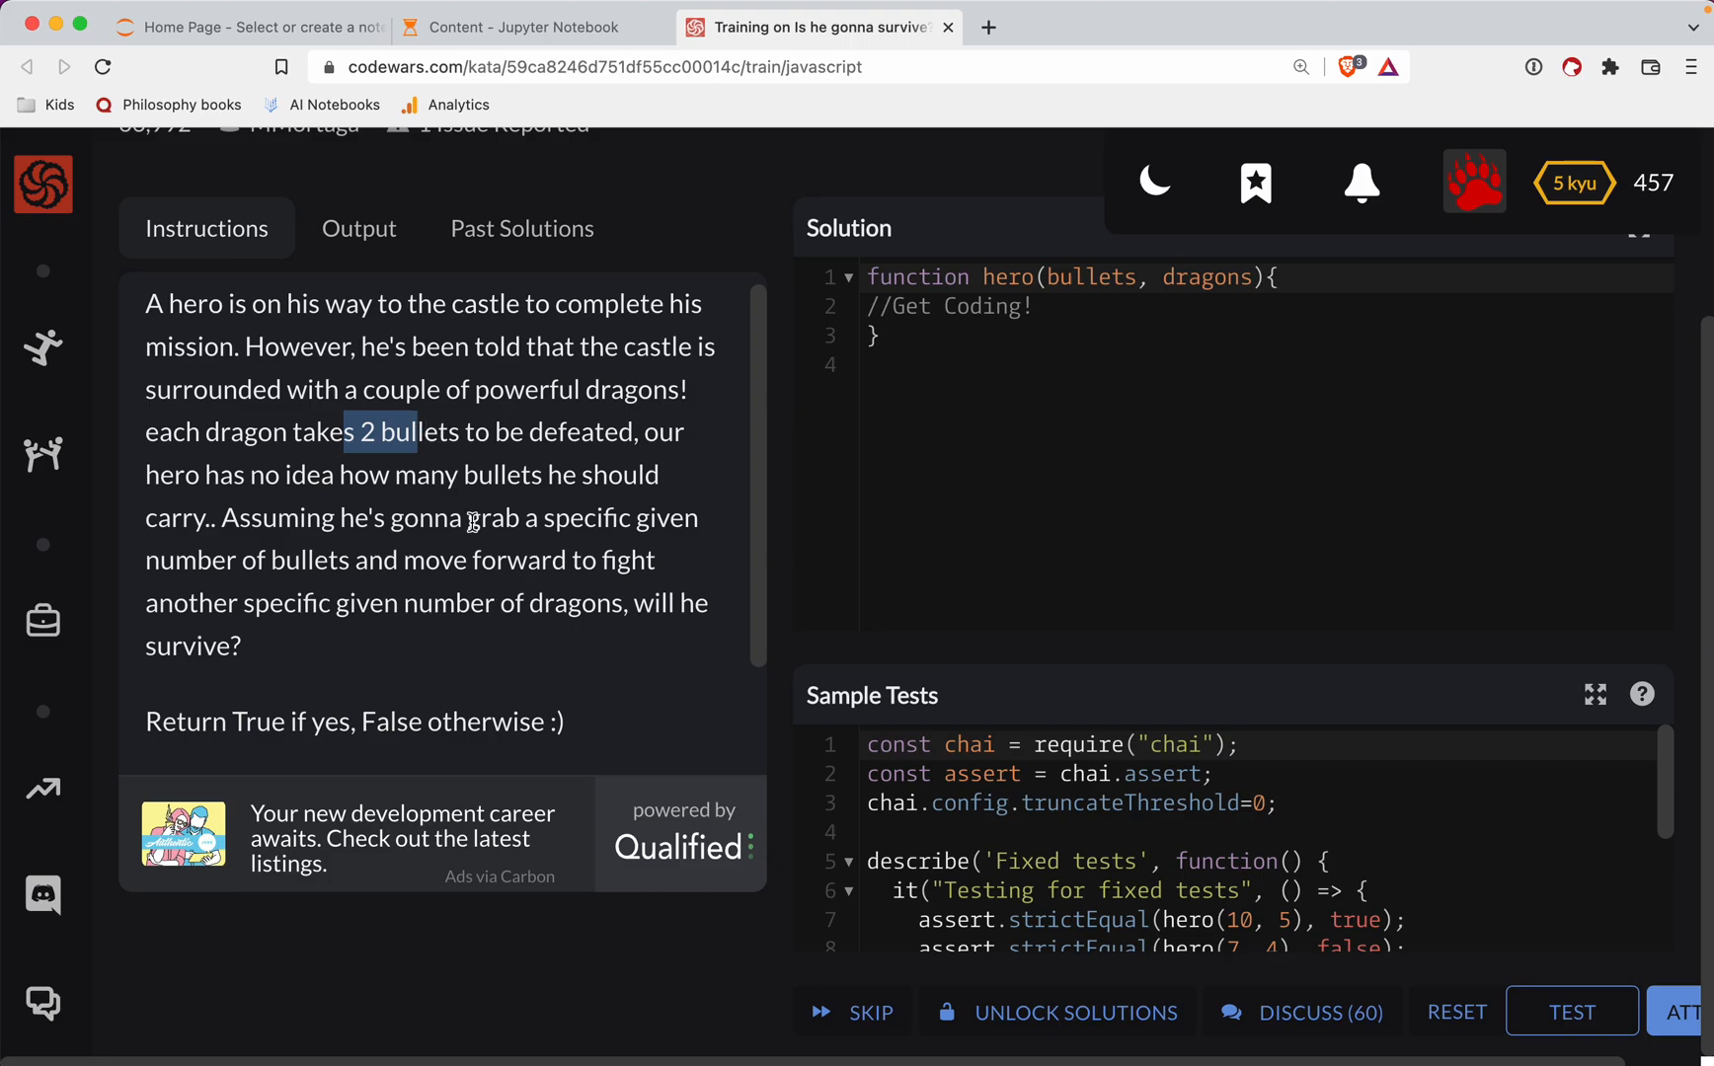
{"action": "mouse_move", "coordinate": [349, 505]}
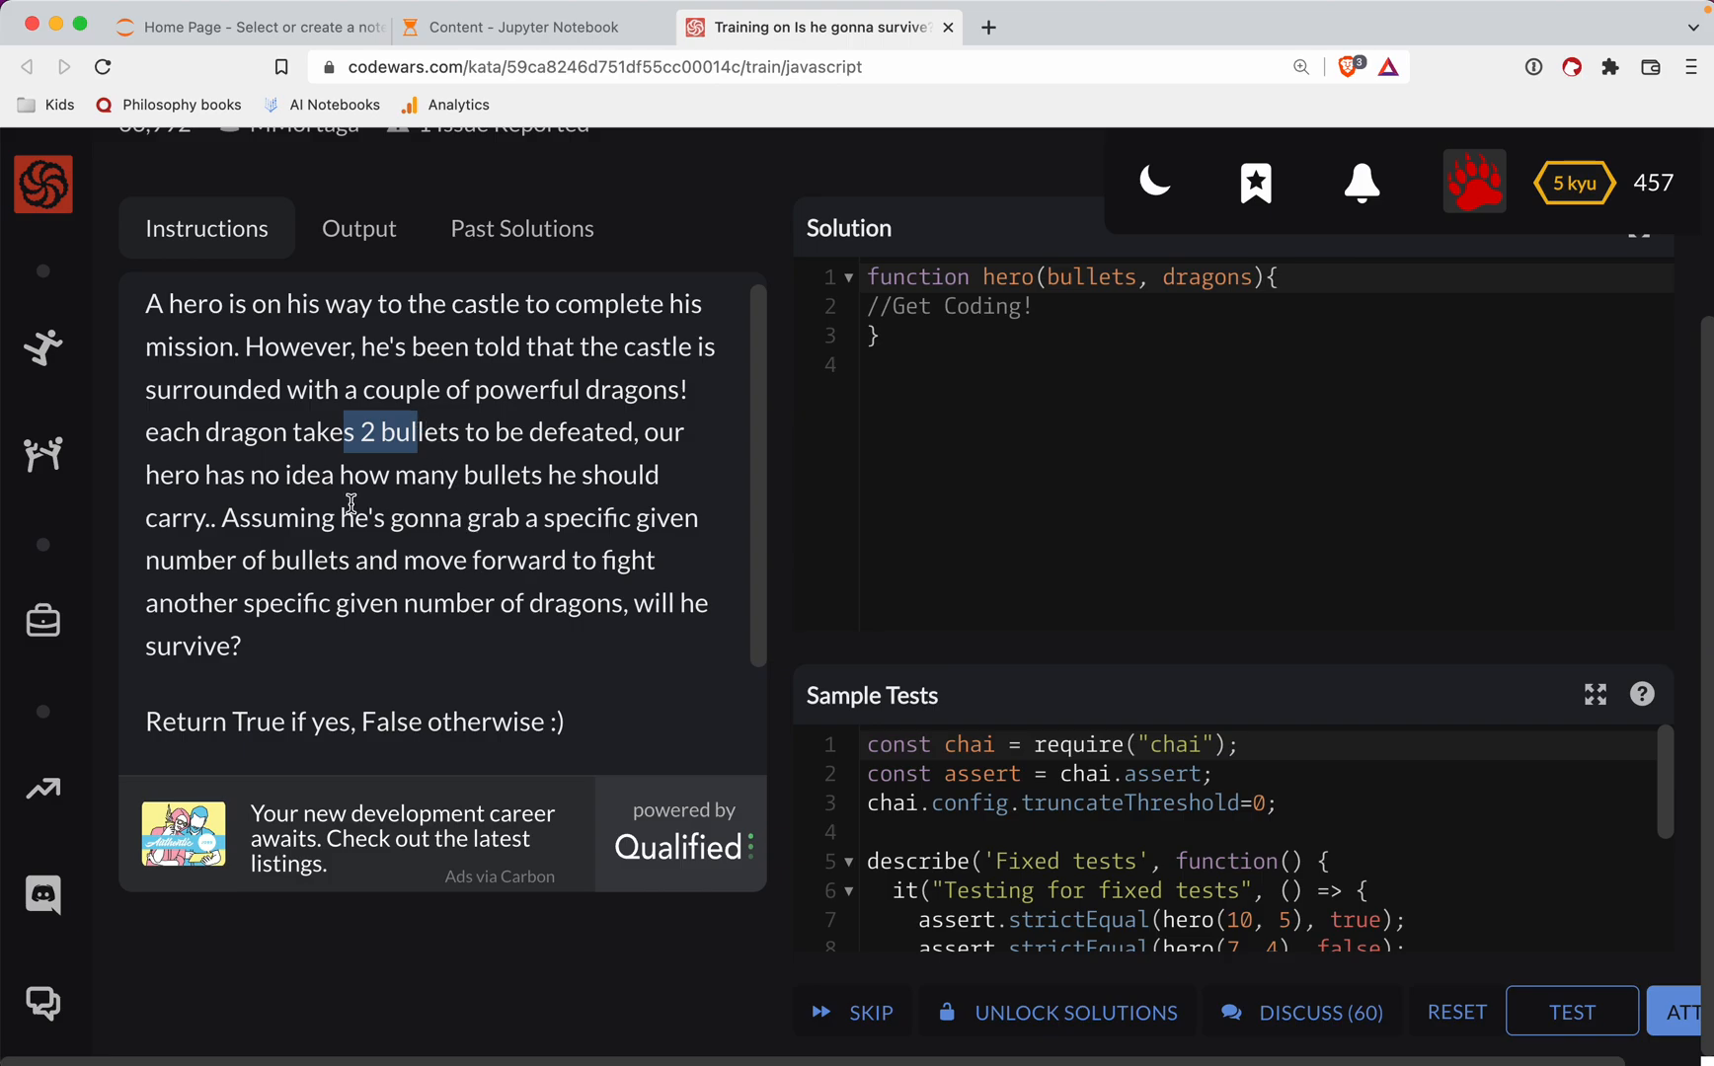
{"action": "scroll", "scroll_direction": "up", "scroll_amount": 3}
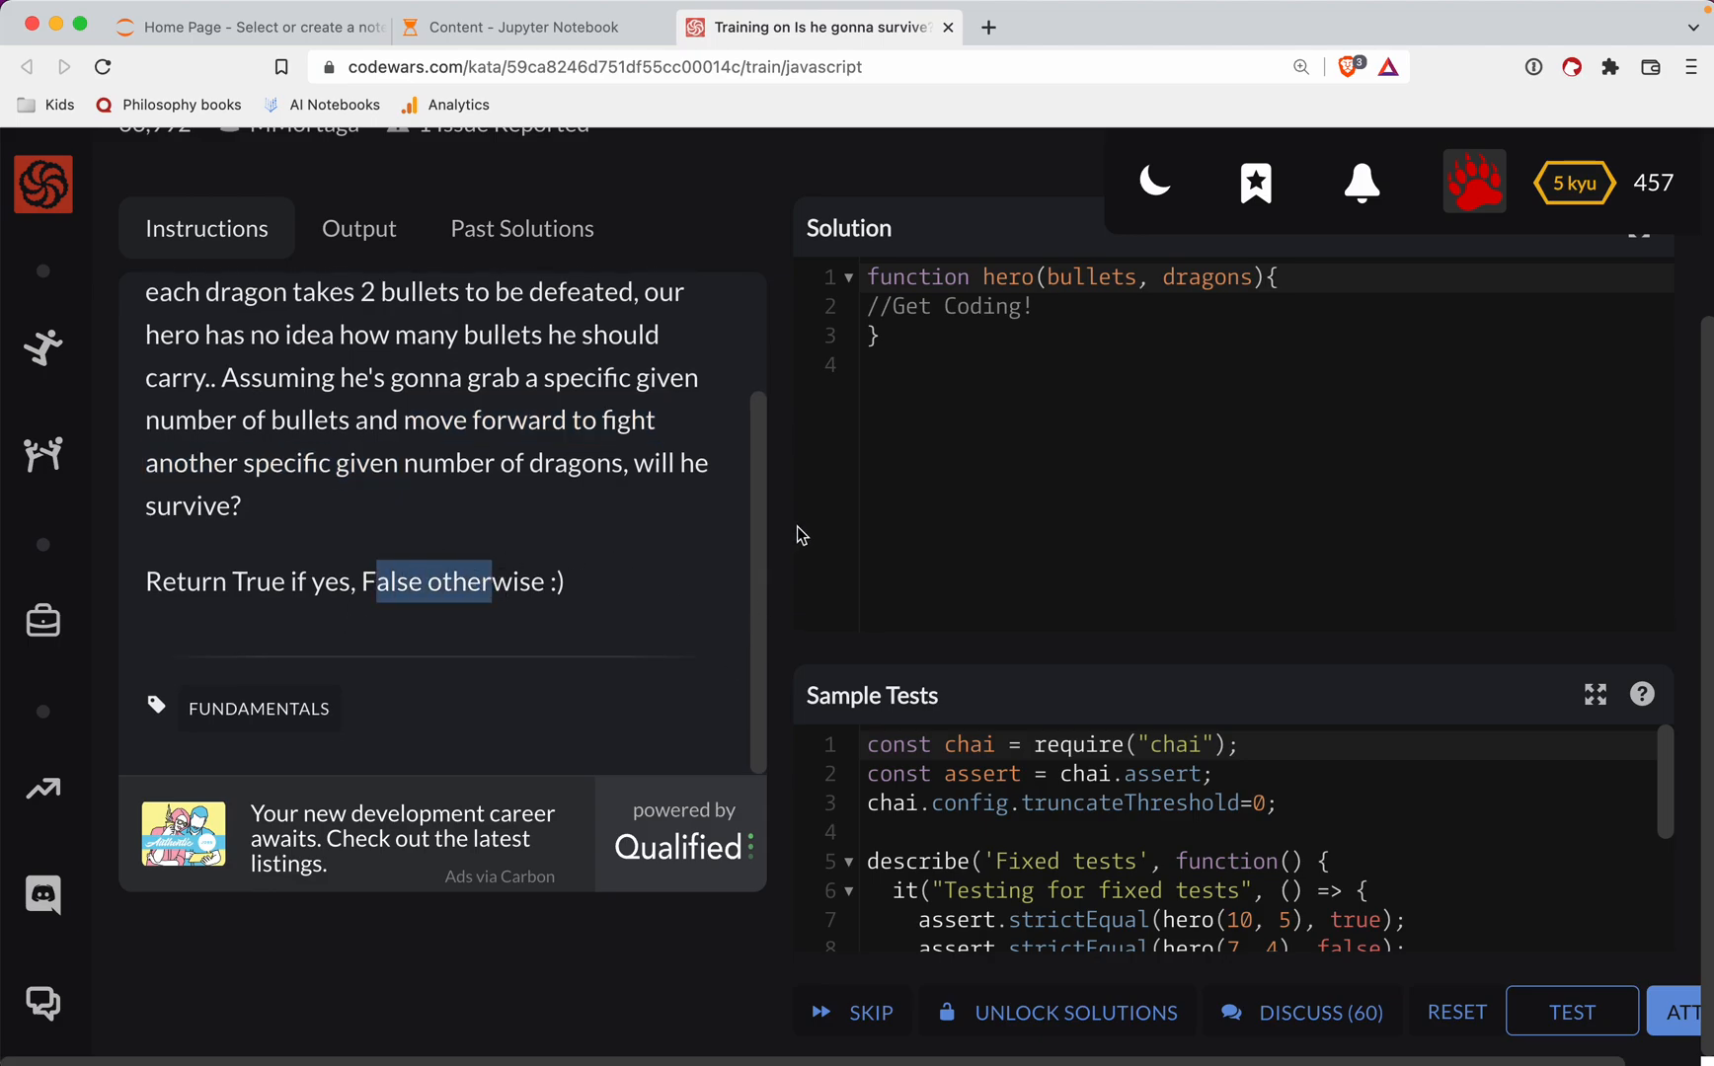
{"action": "scroll", "scroll_direction": "up", "scroll_amount": 3}
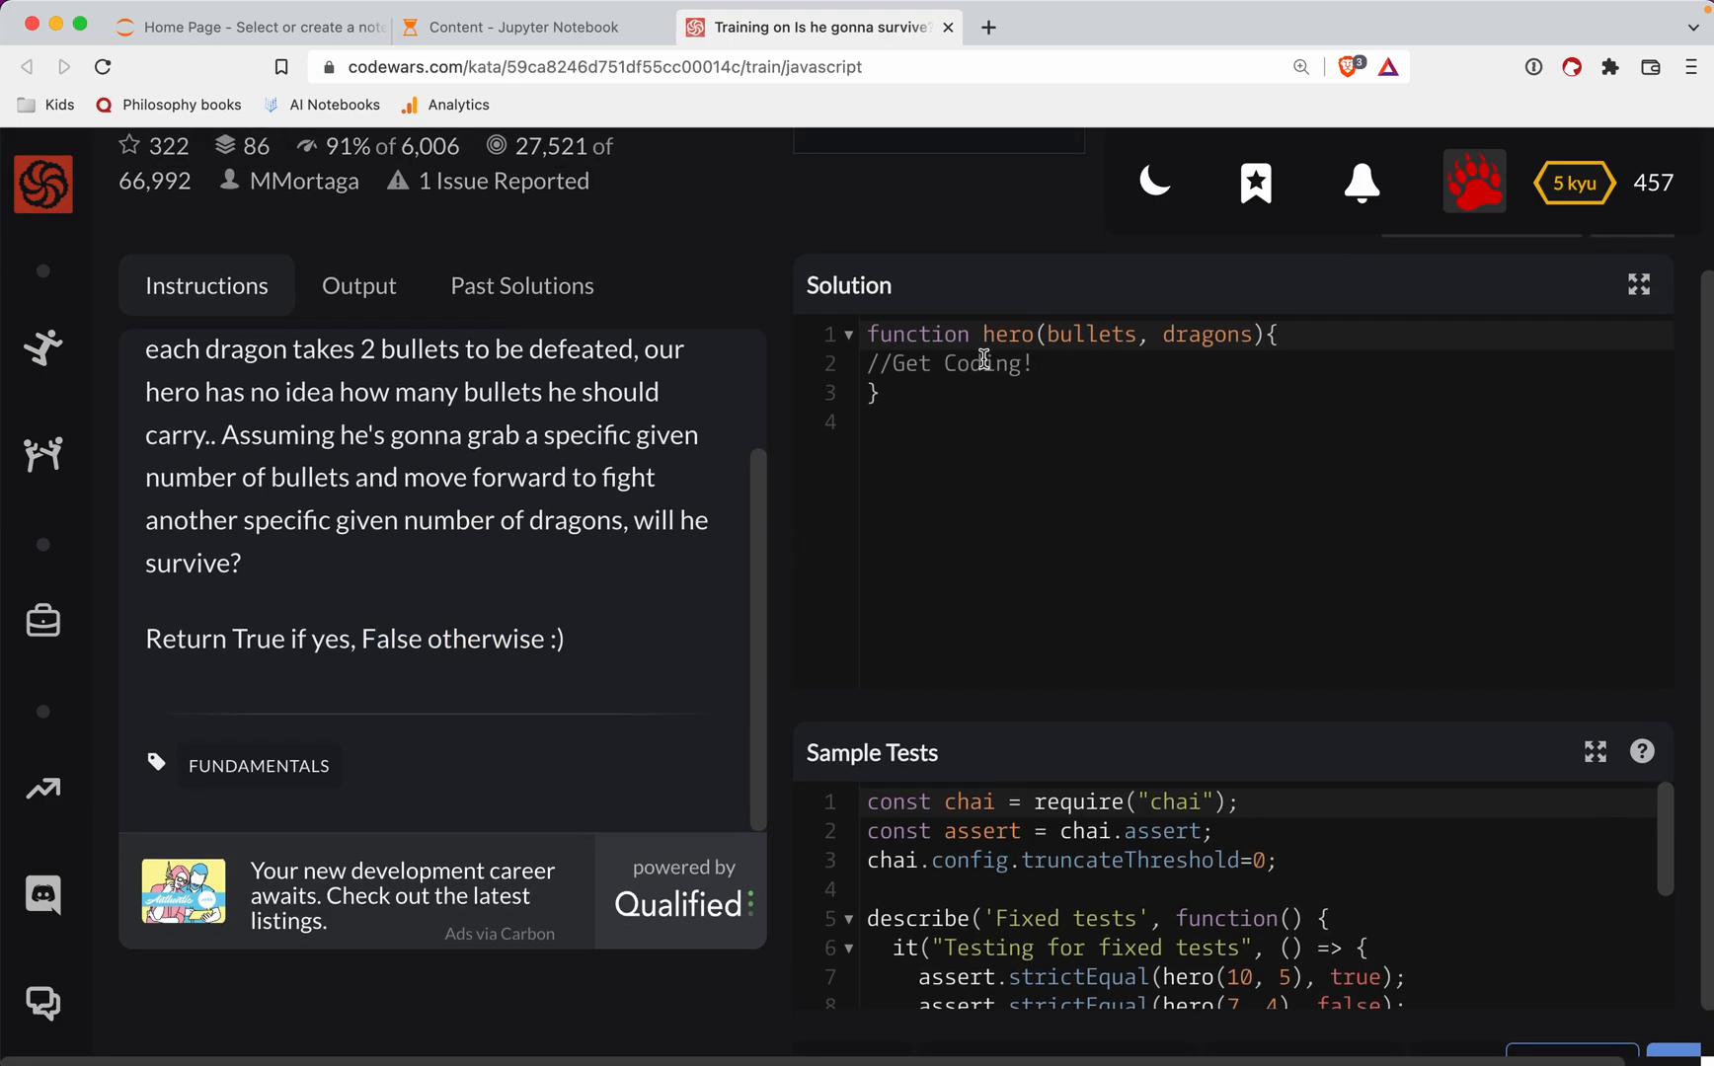
Replace the //Get Coding! comment on line 2 with 'return bullets / 2 >= dragons;'
{"action": "left_click", "coordinate": [867, 363]}
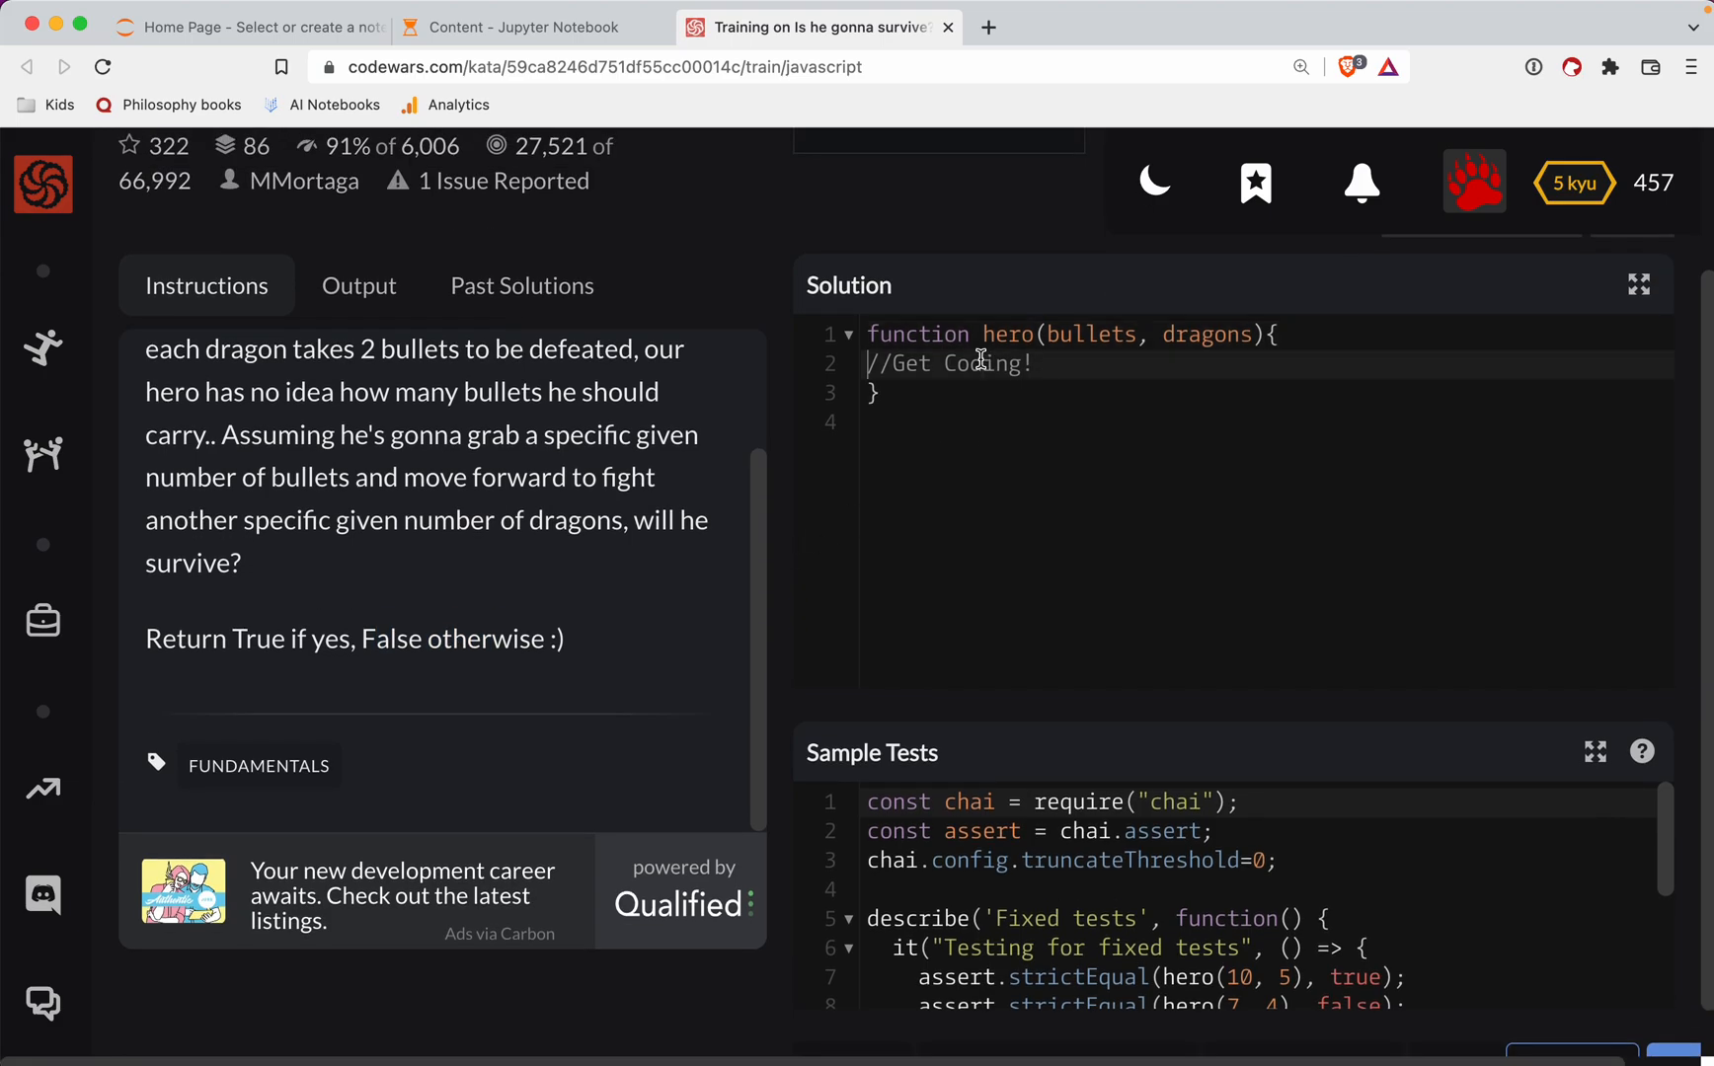
{"action": "key", "text": "Backspace"}
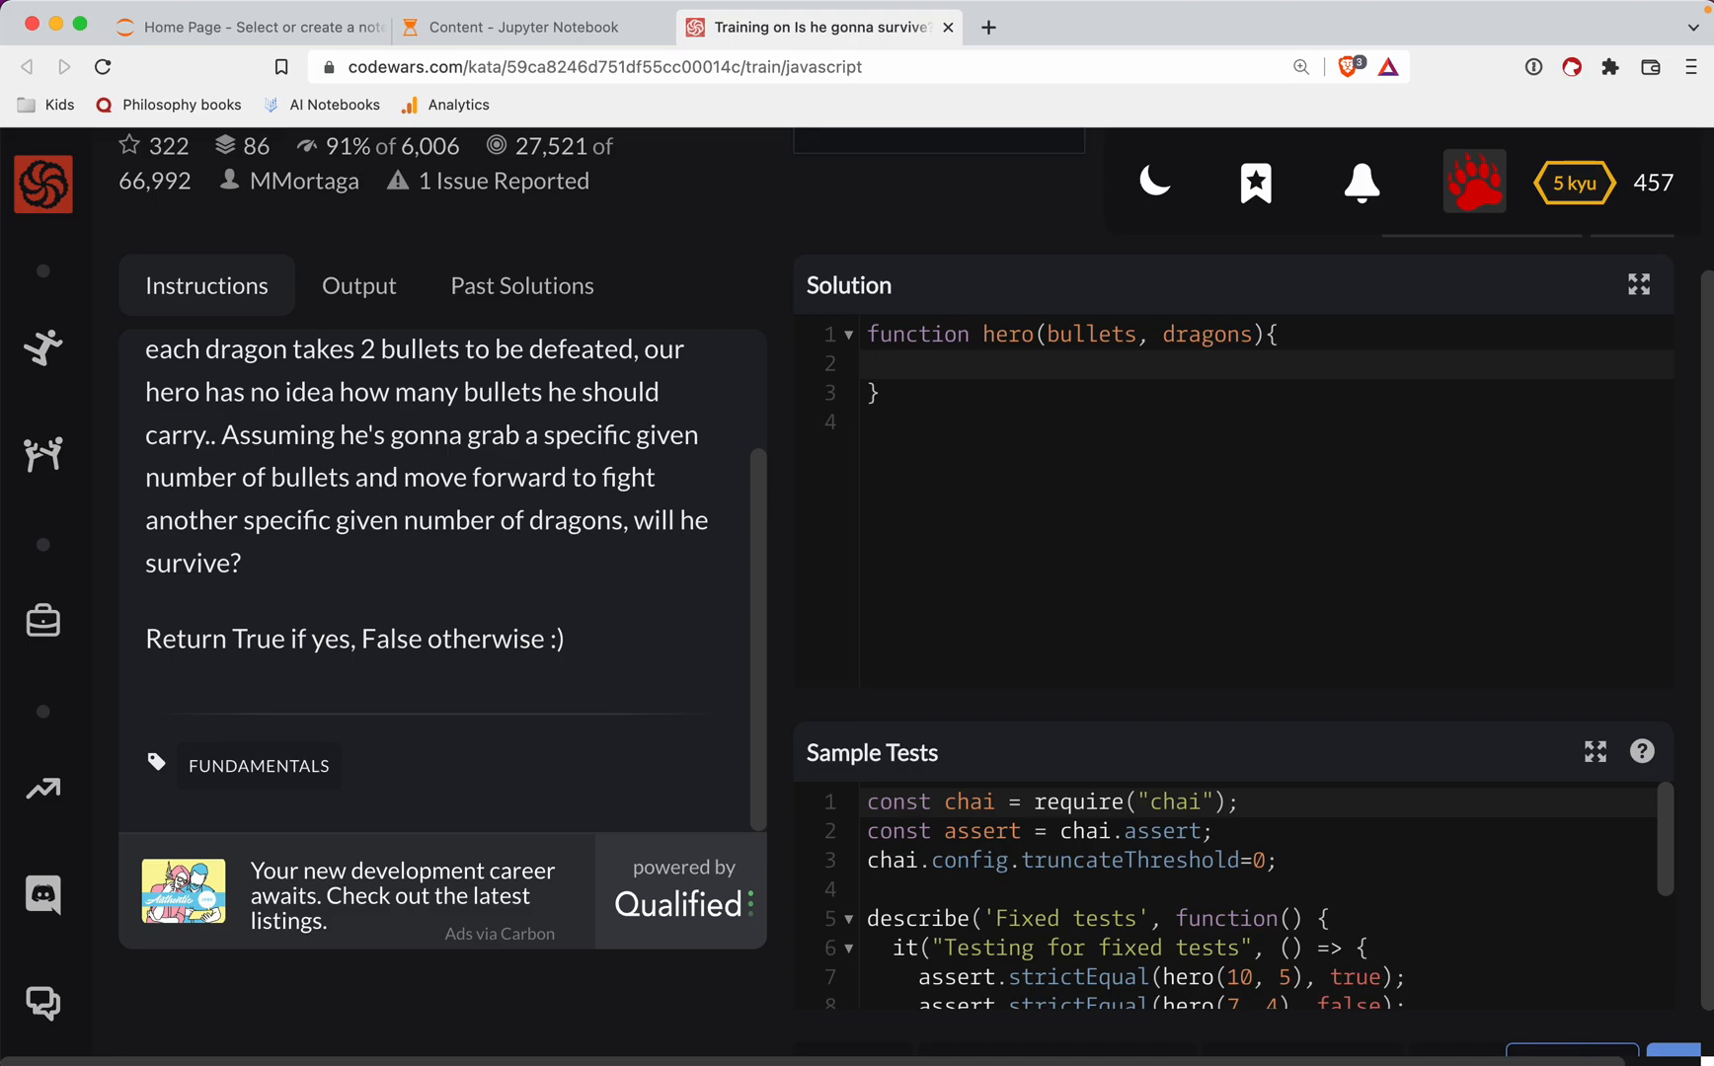
{"action": "left_click", "coordinate": [894, 363]}
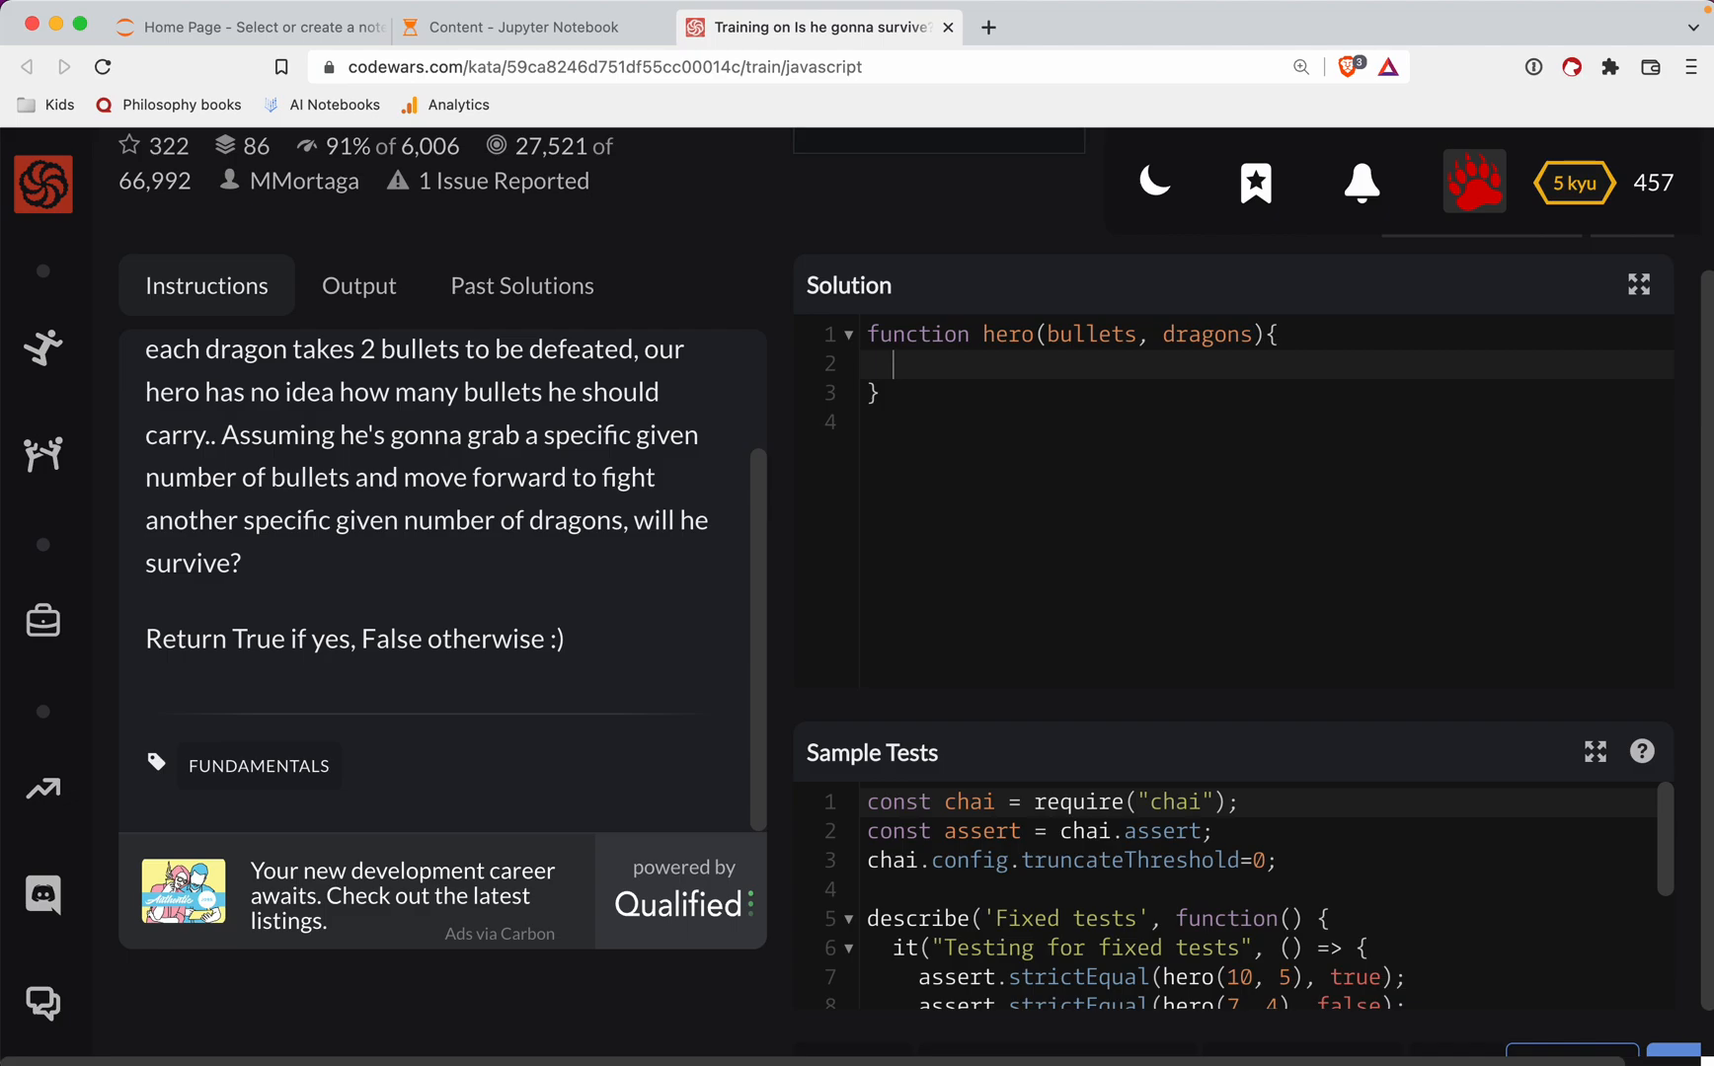
{"action": "type", "text": "return"}
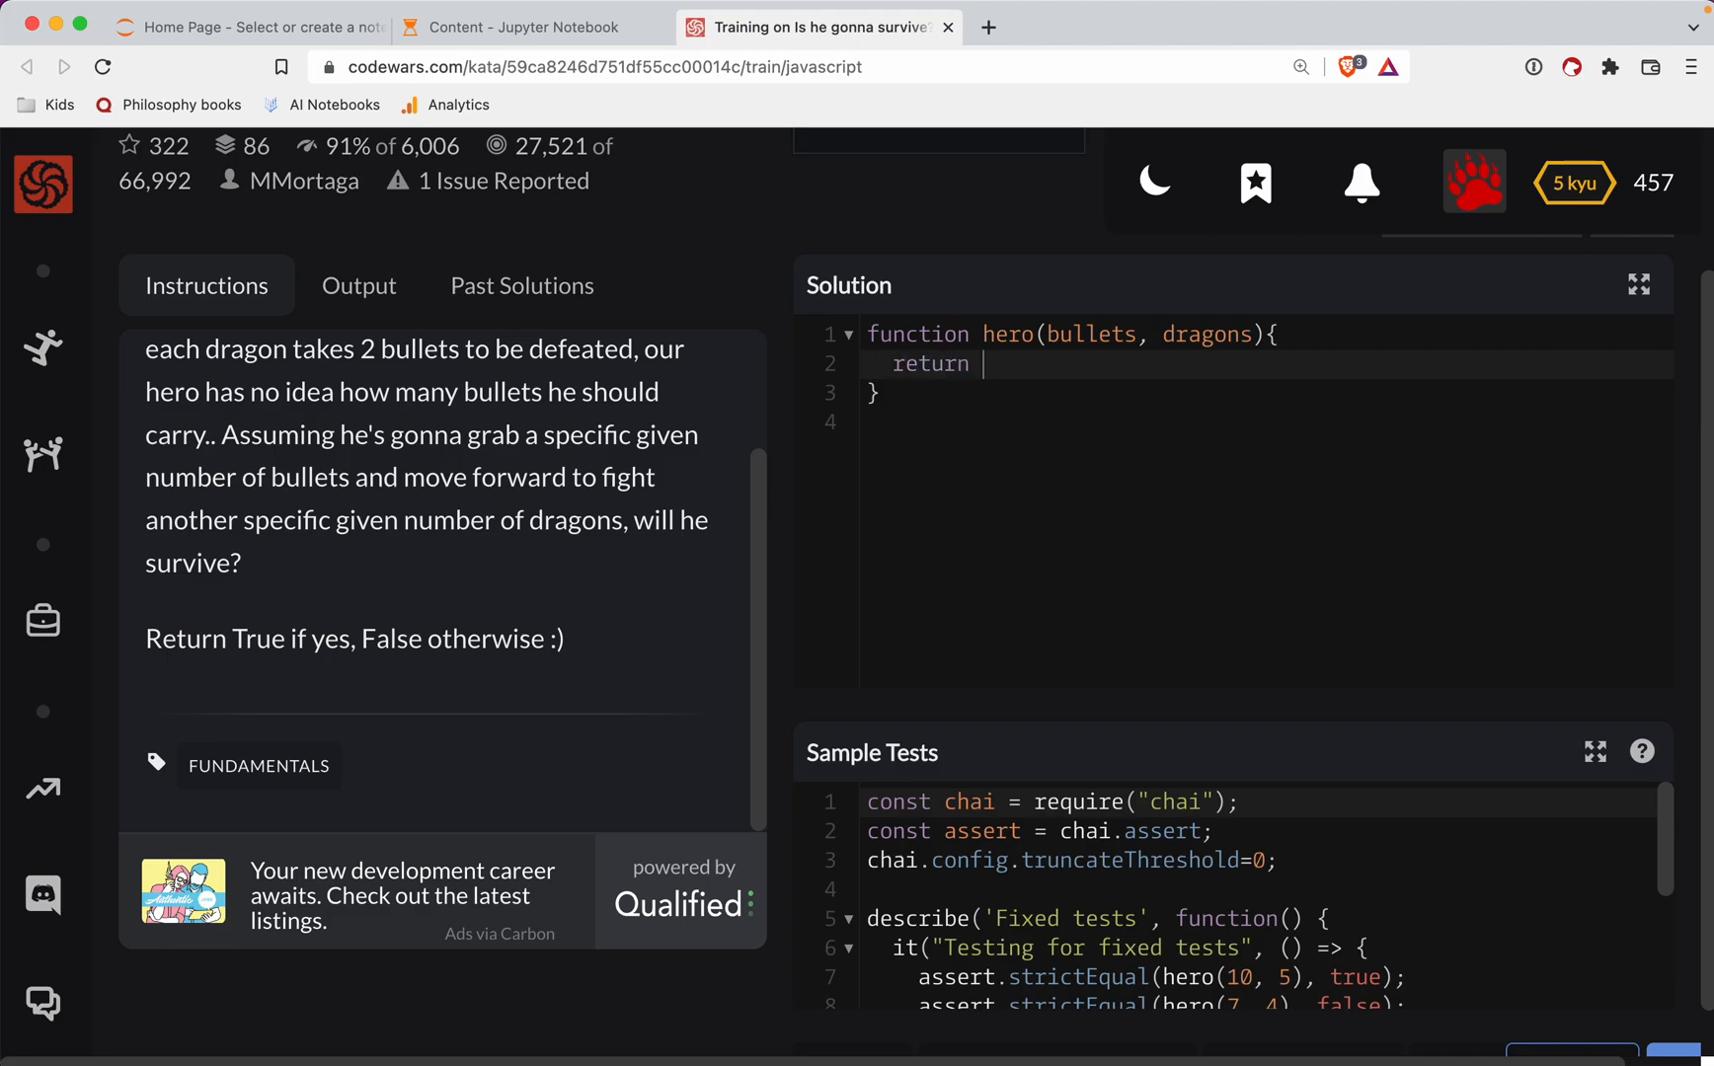
{"action": "type", "text": "bullets /"}
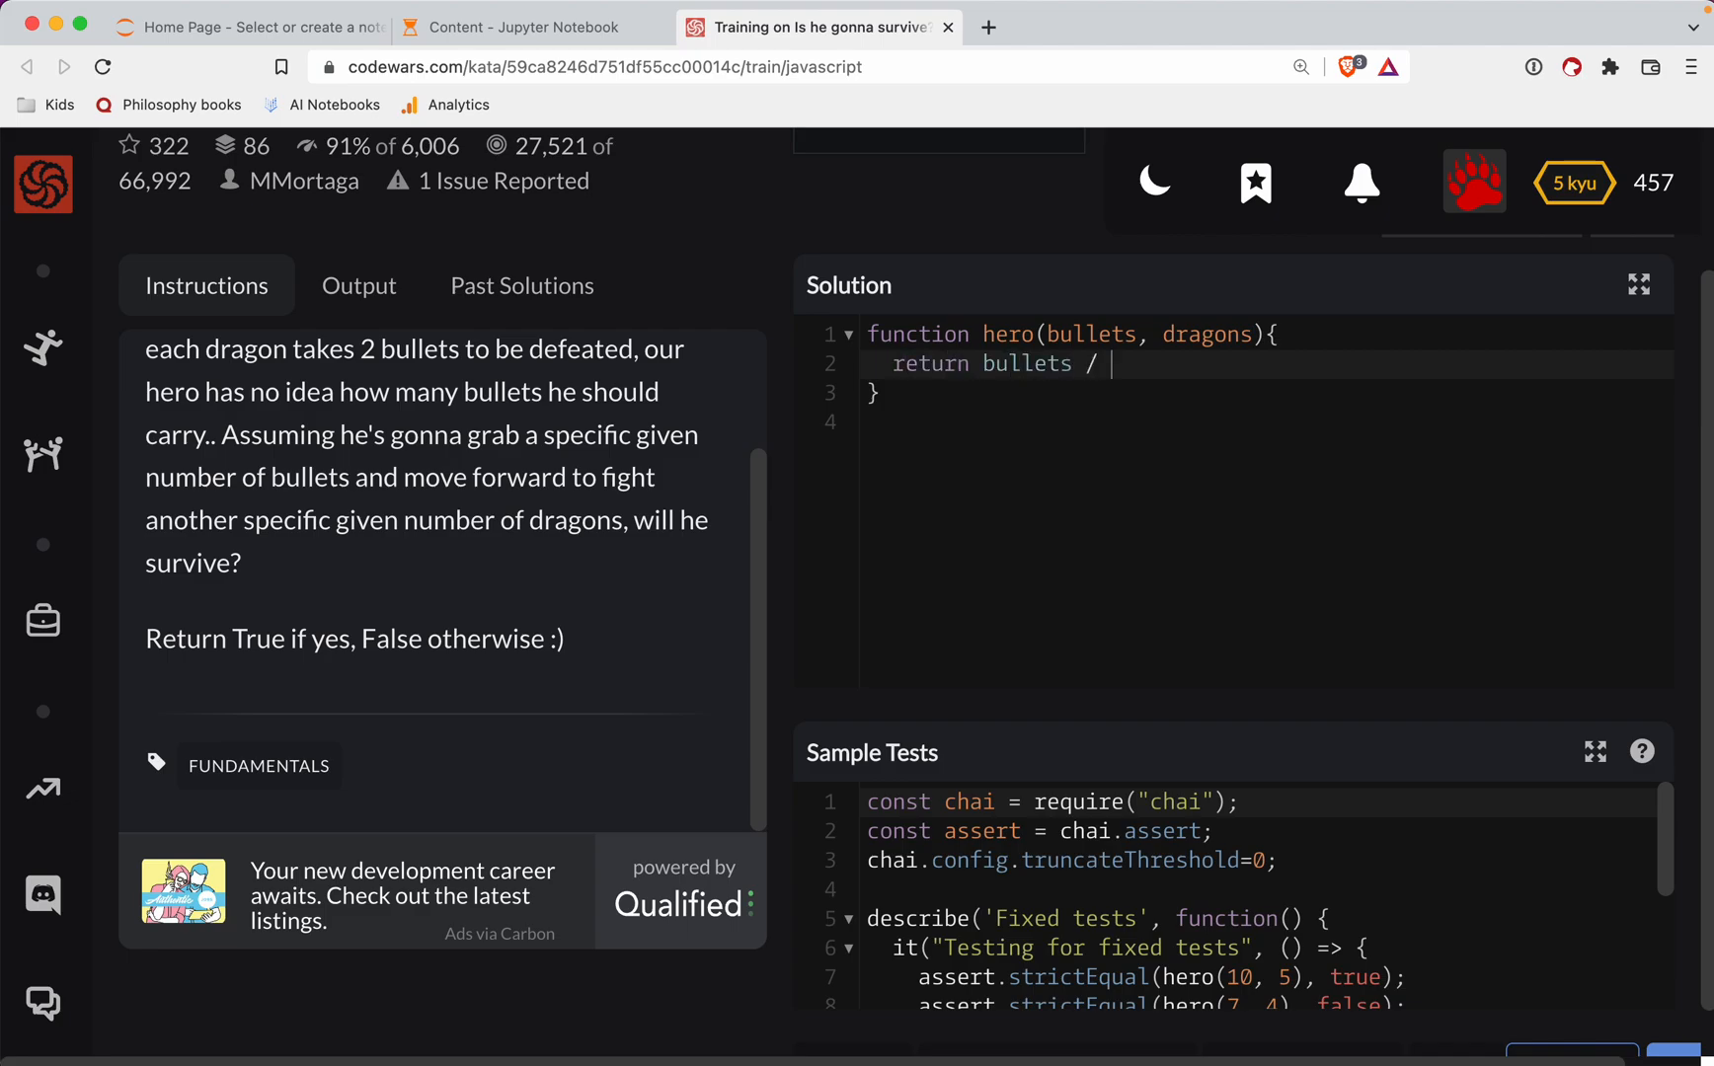
{"action": "type", "text": "2 >"}
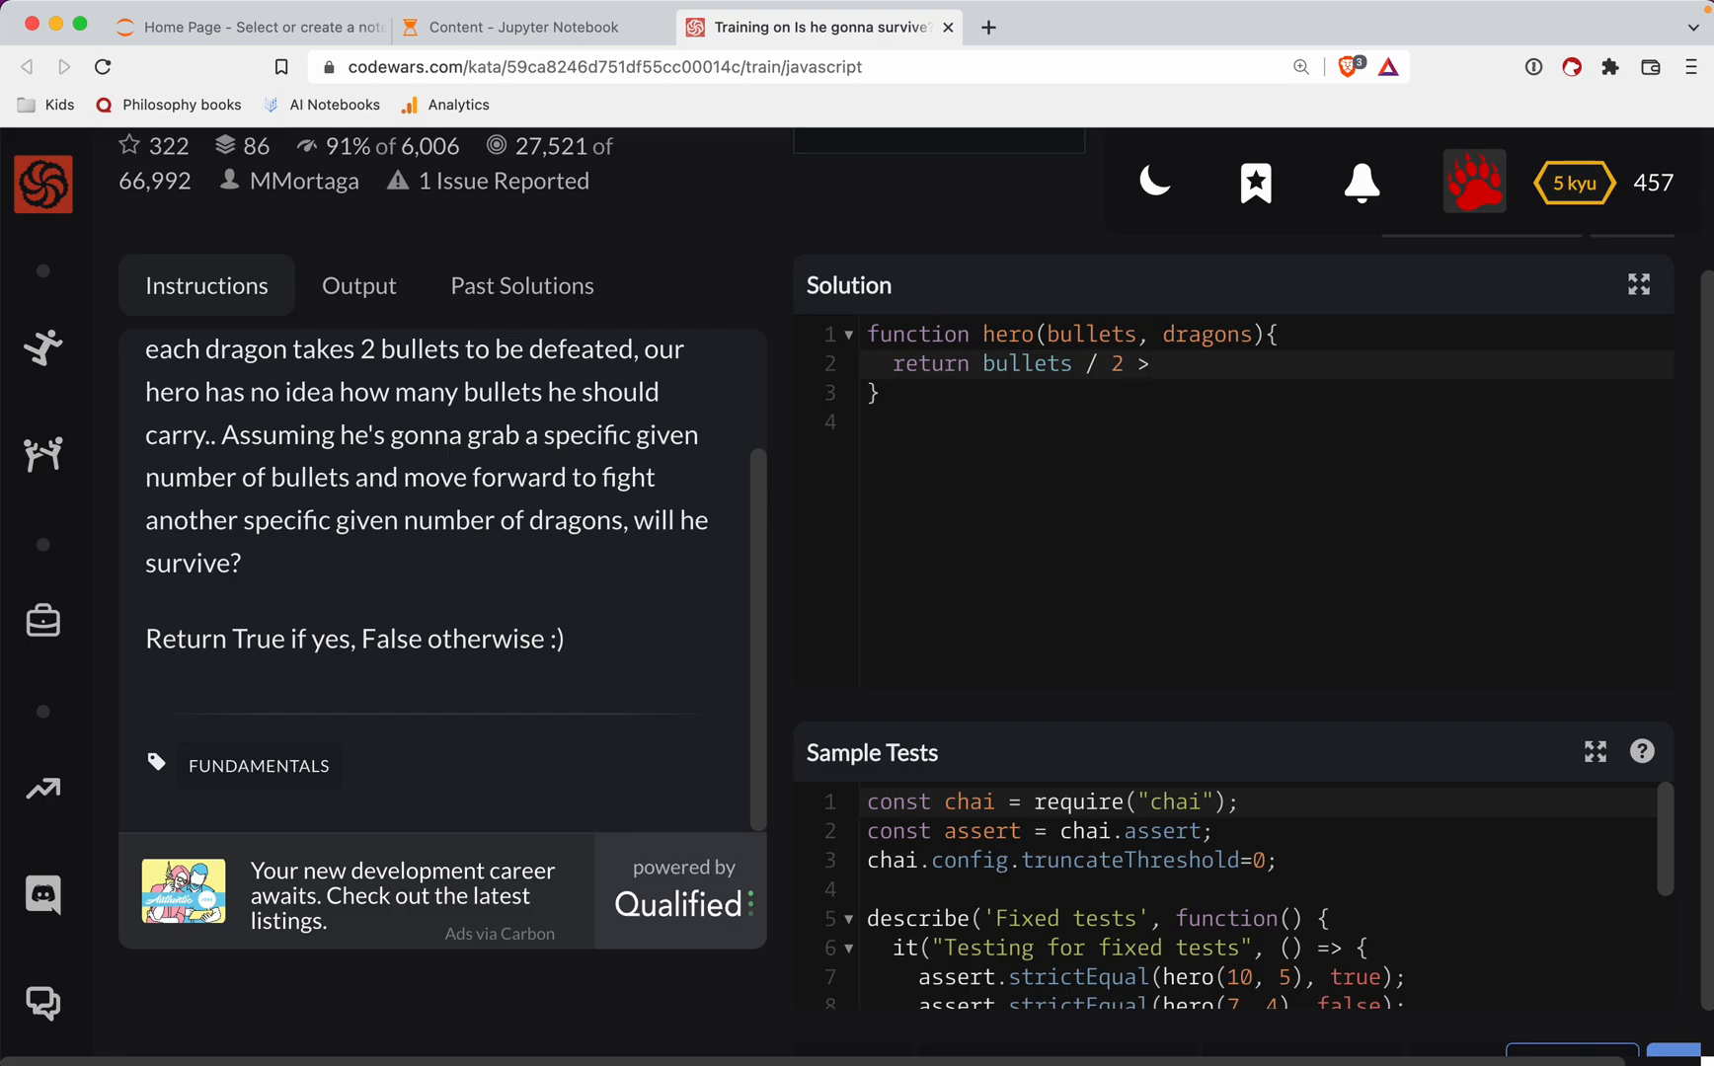
{"action": "type", "text": "= dragons"}
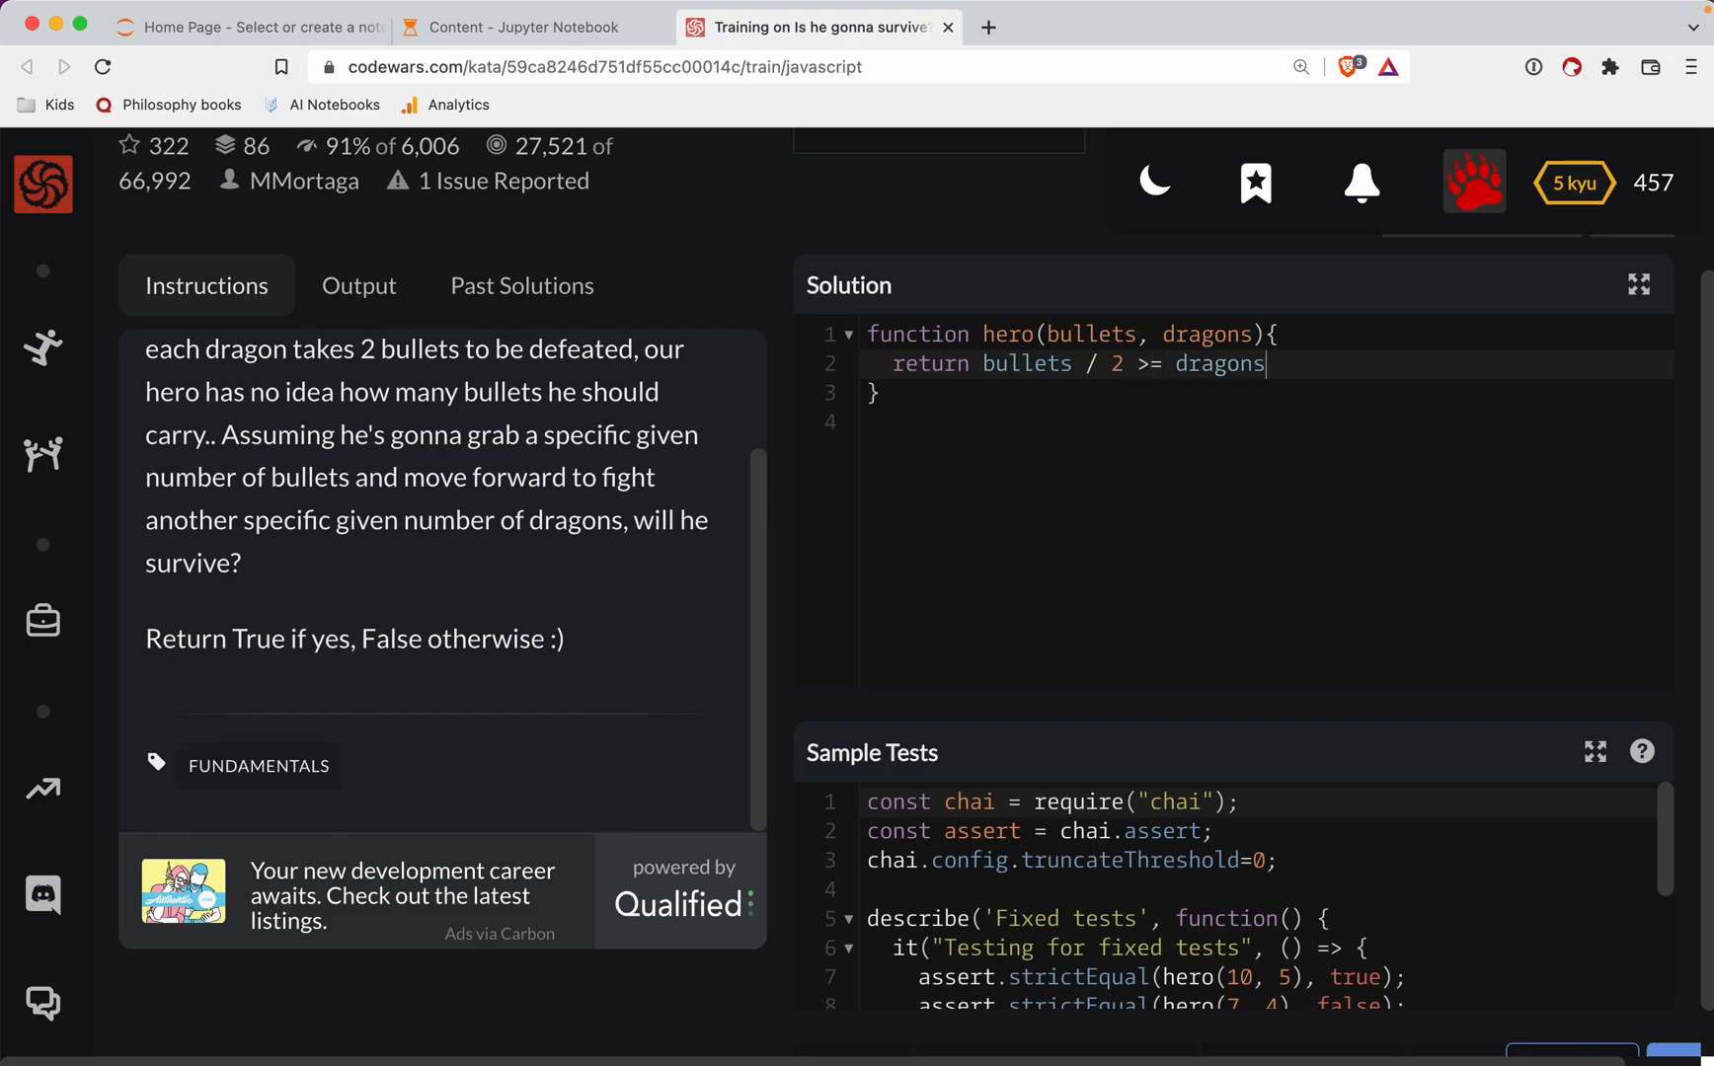
{"action": "type", "text": ";"}
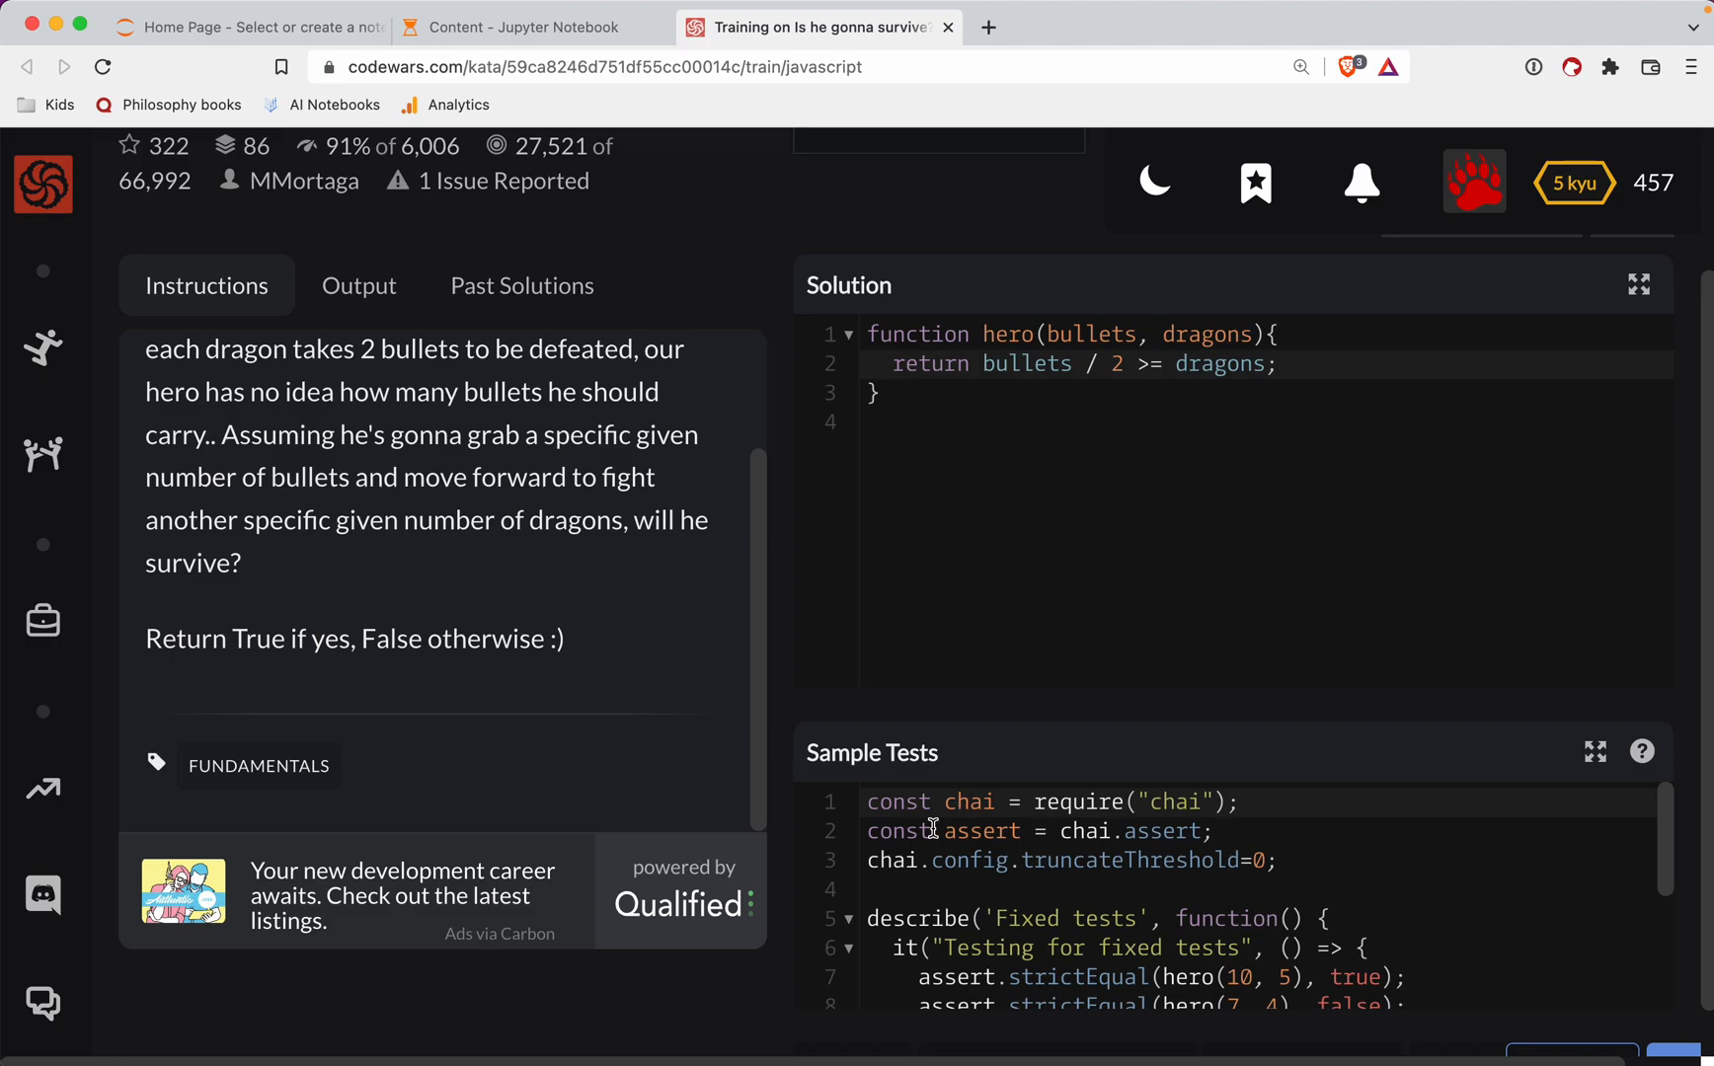
Run the sample tests and submit the attempt, getting Passed: 2, Failed: 0
{"action": "left_click", "coordinate": [359, 227]}
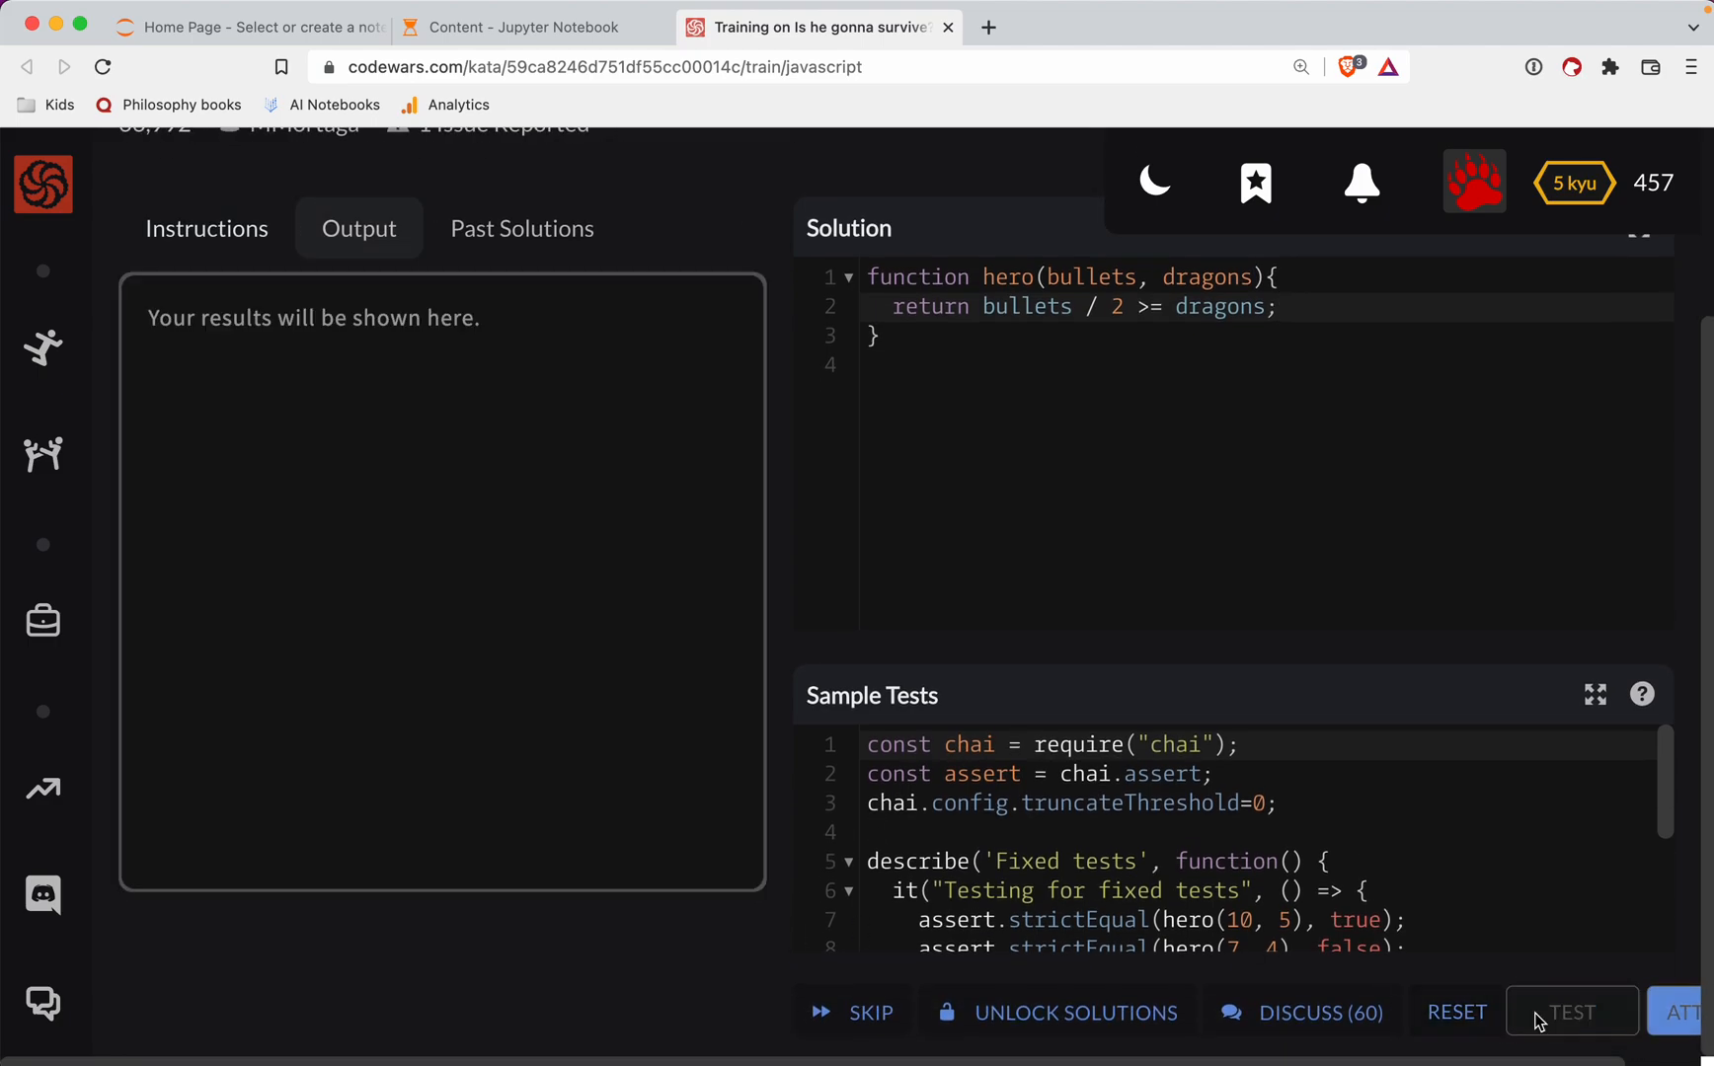
{"action": "left_click", "coordinate": [1570, 1012]}
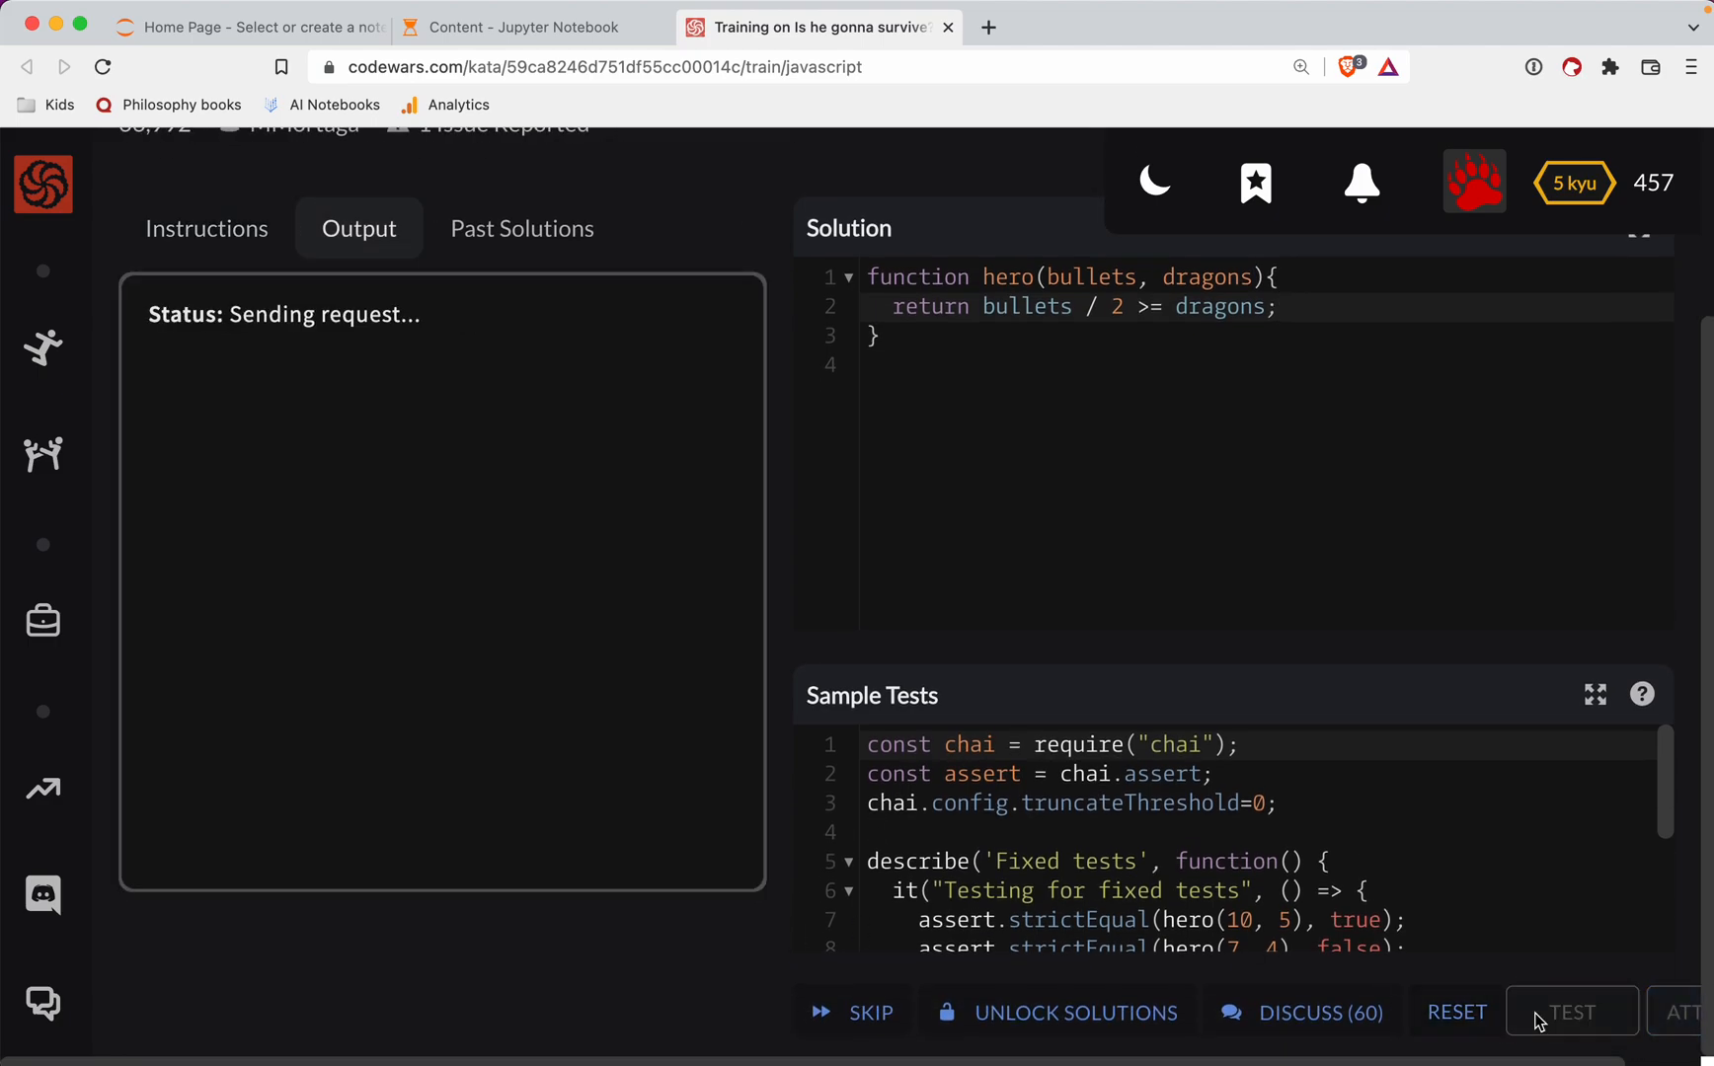
{"action": "left_click", "coordinate": [1571, 1012]}
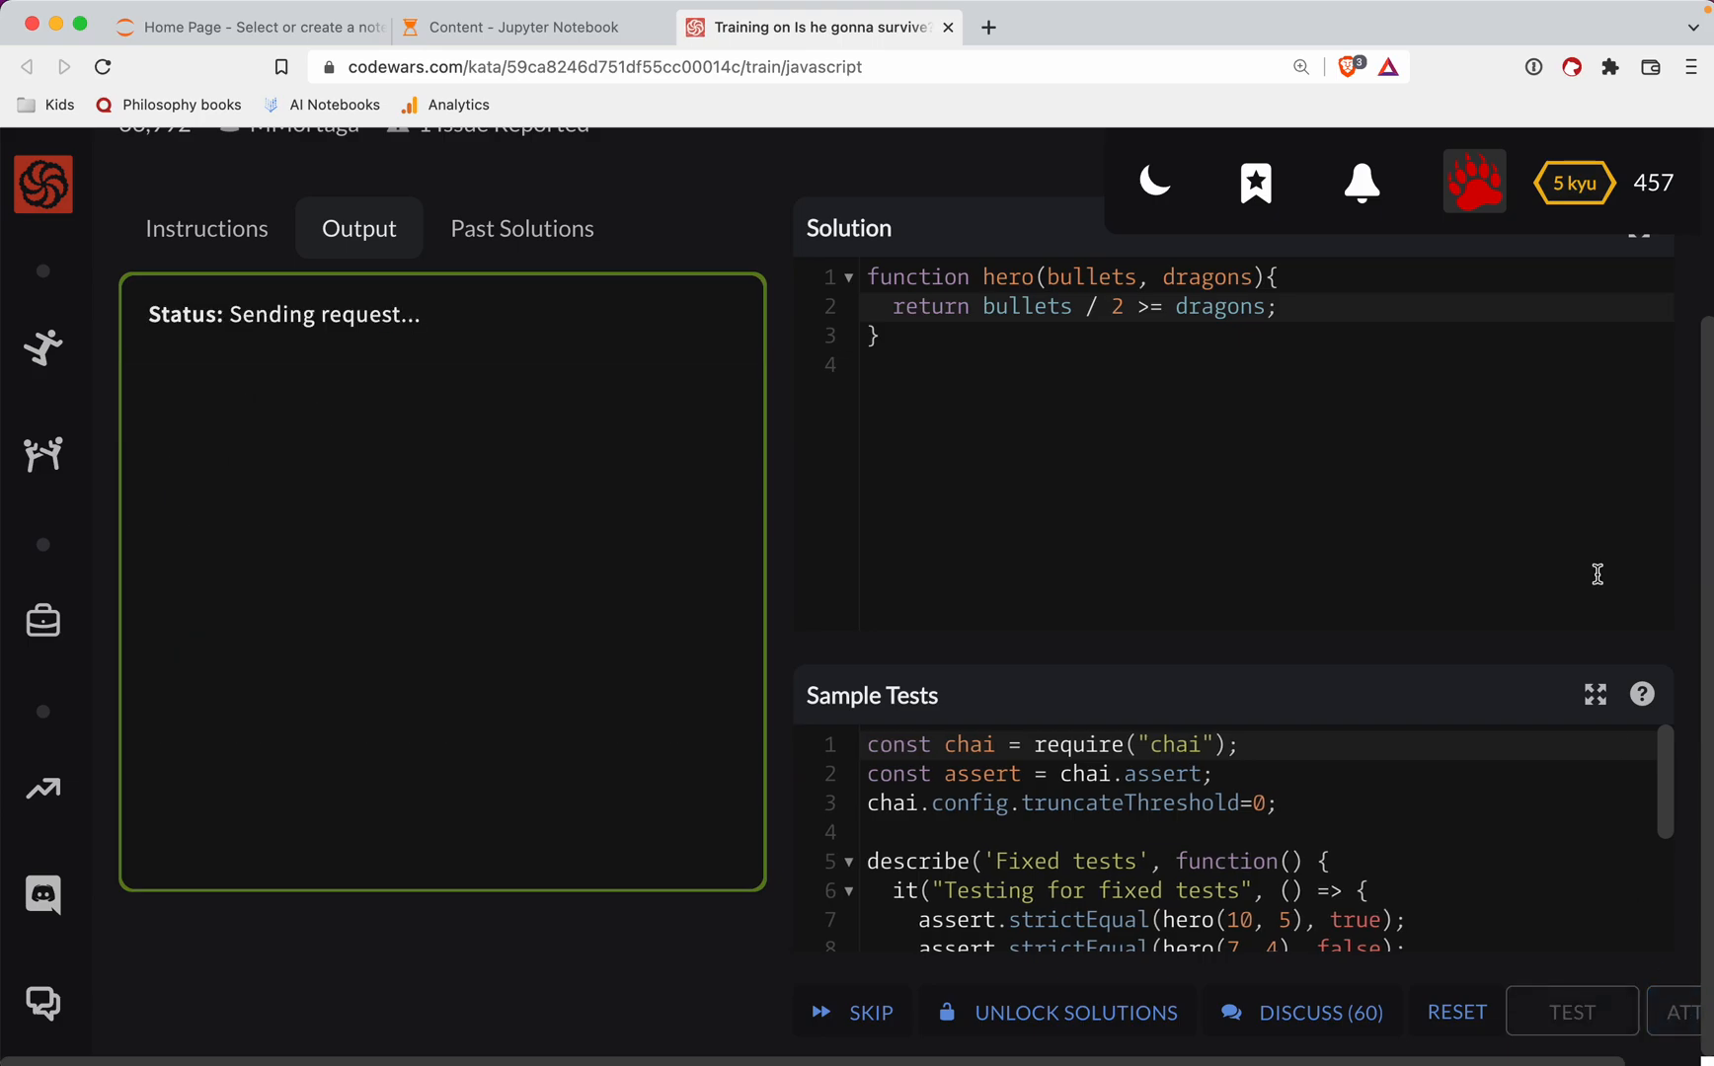
{"action": "left_click", "coordinate": [1689, 1011]}
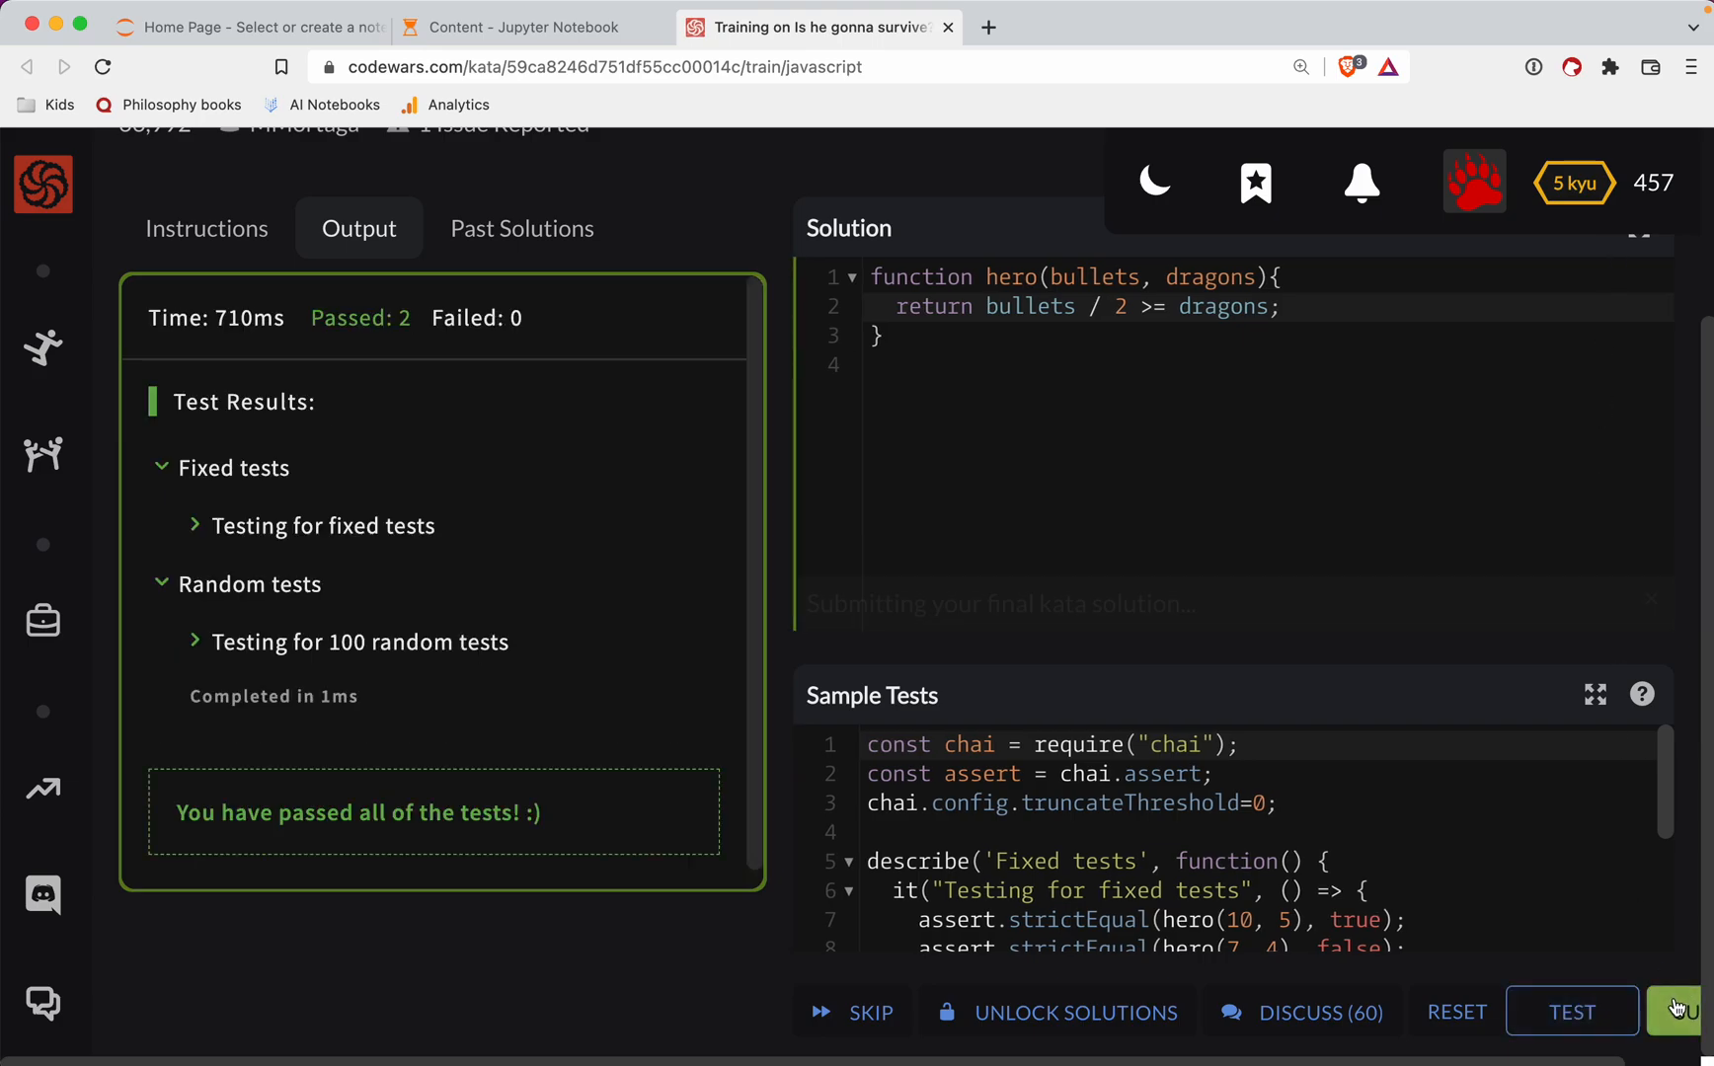